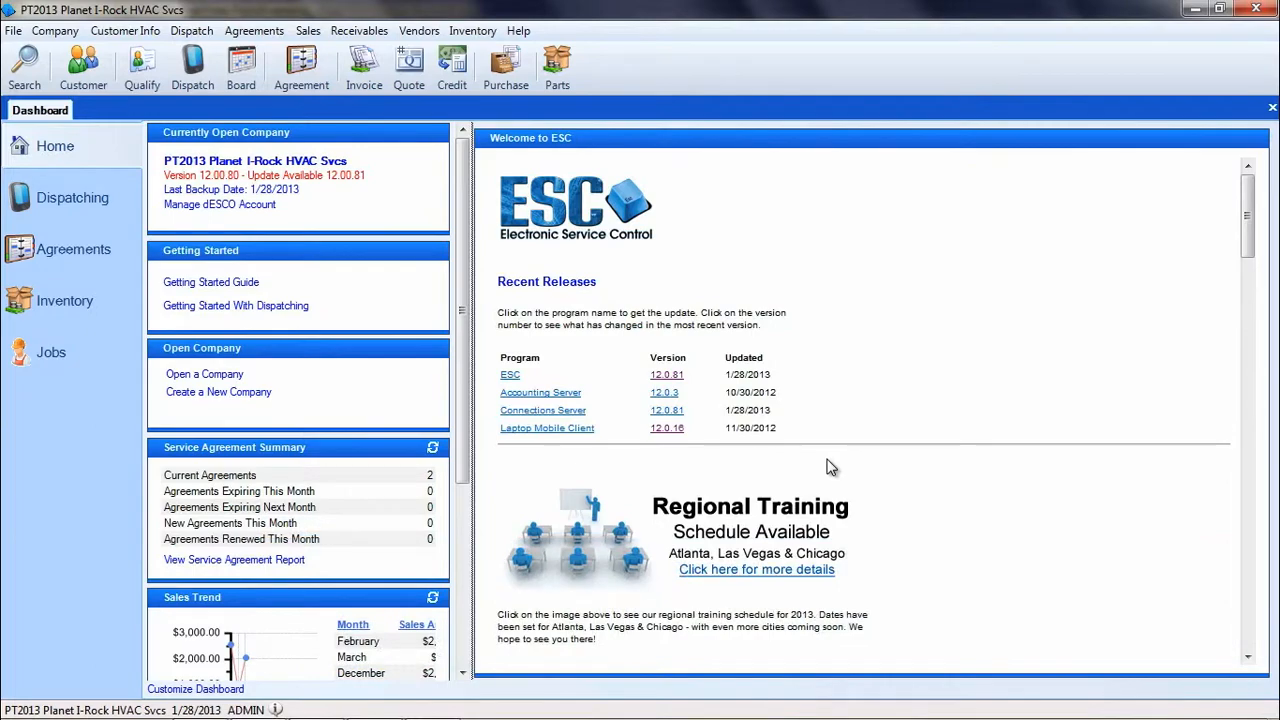
mouse_move(818, 474)
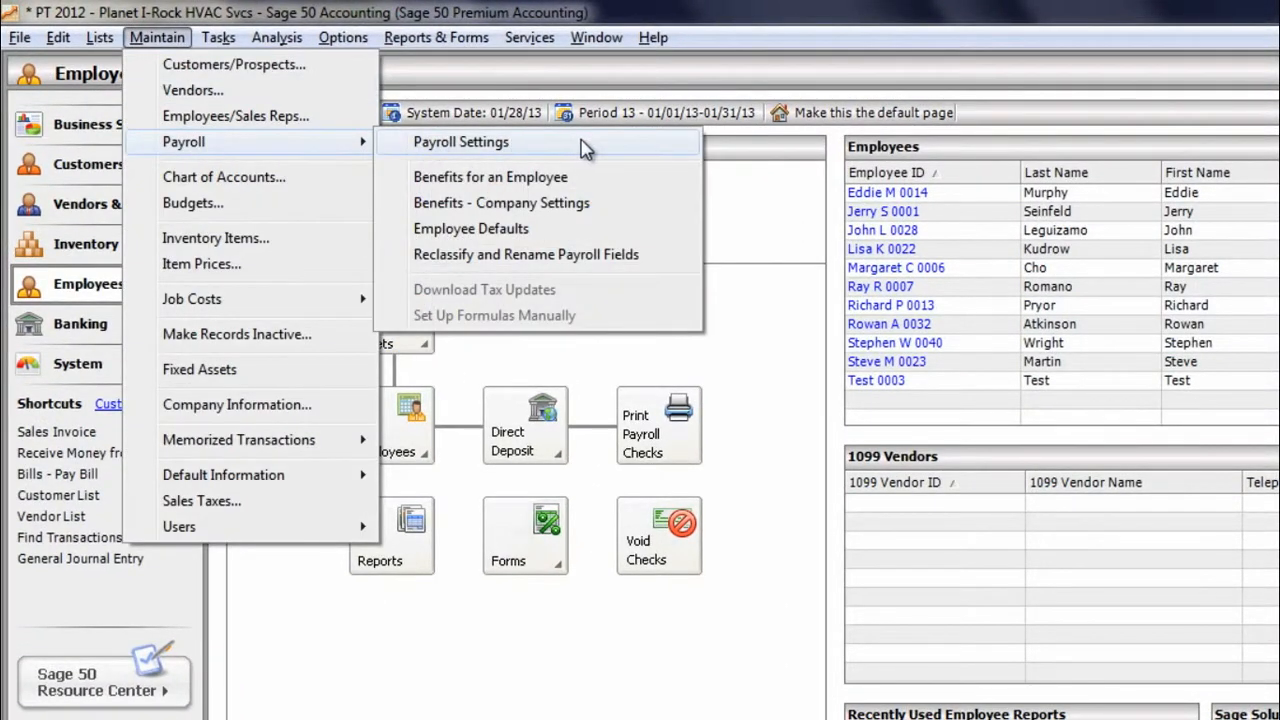
Step: Review the payroll settings and an employee record's pay details
left_click(461, 141)
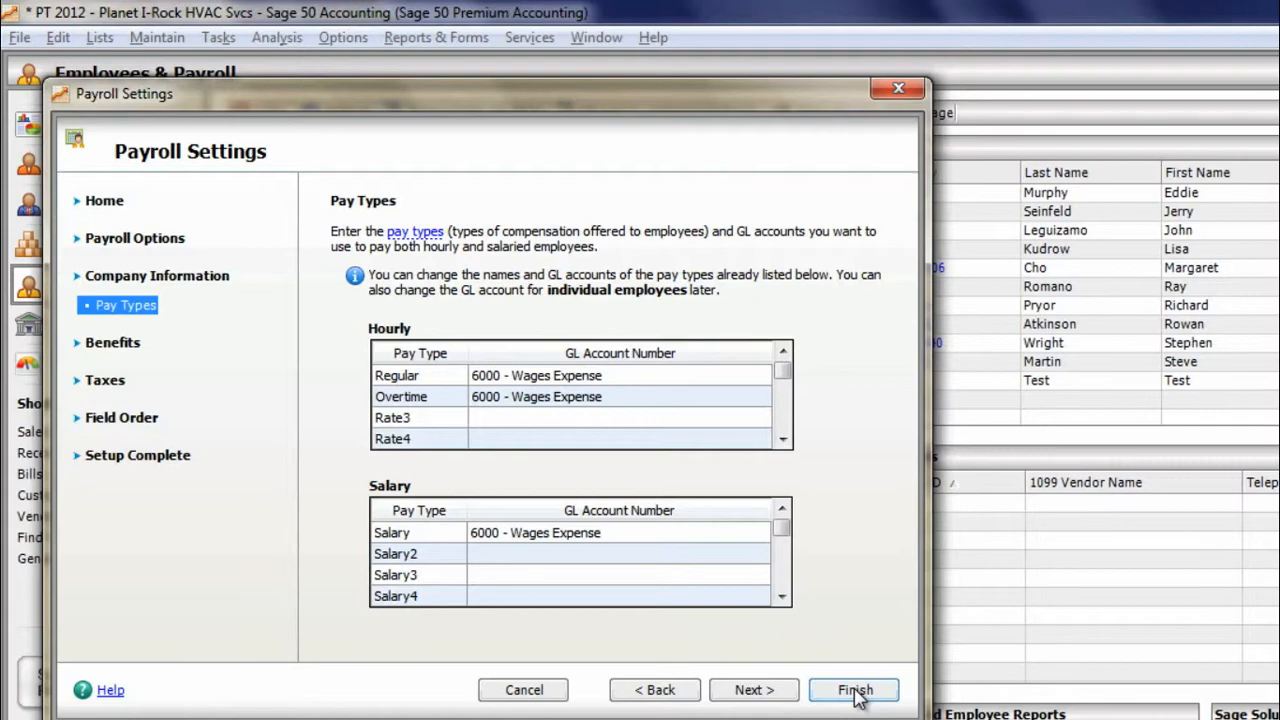
left_click(854, 690)
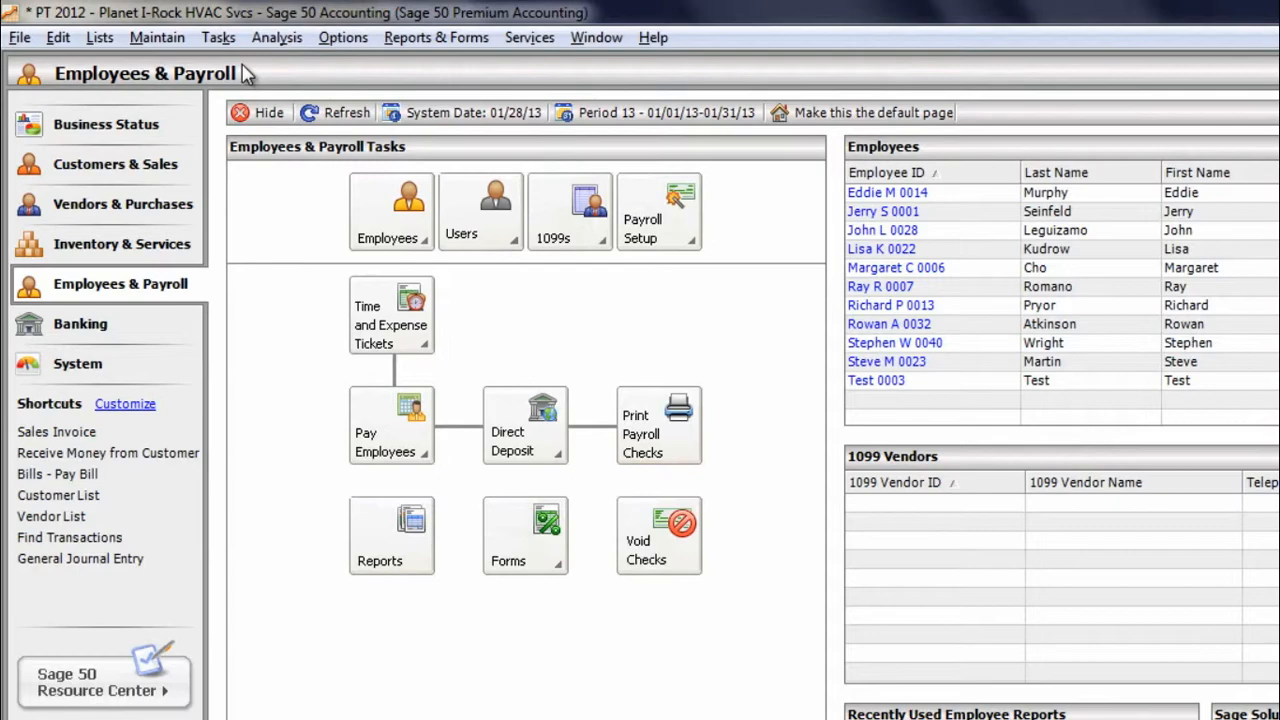
left_click(157, 37)
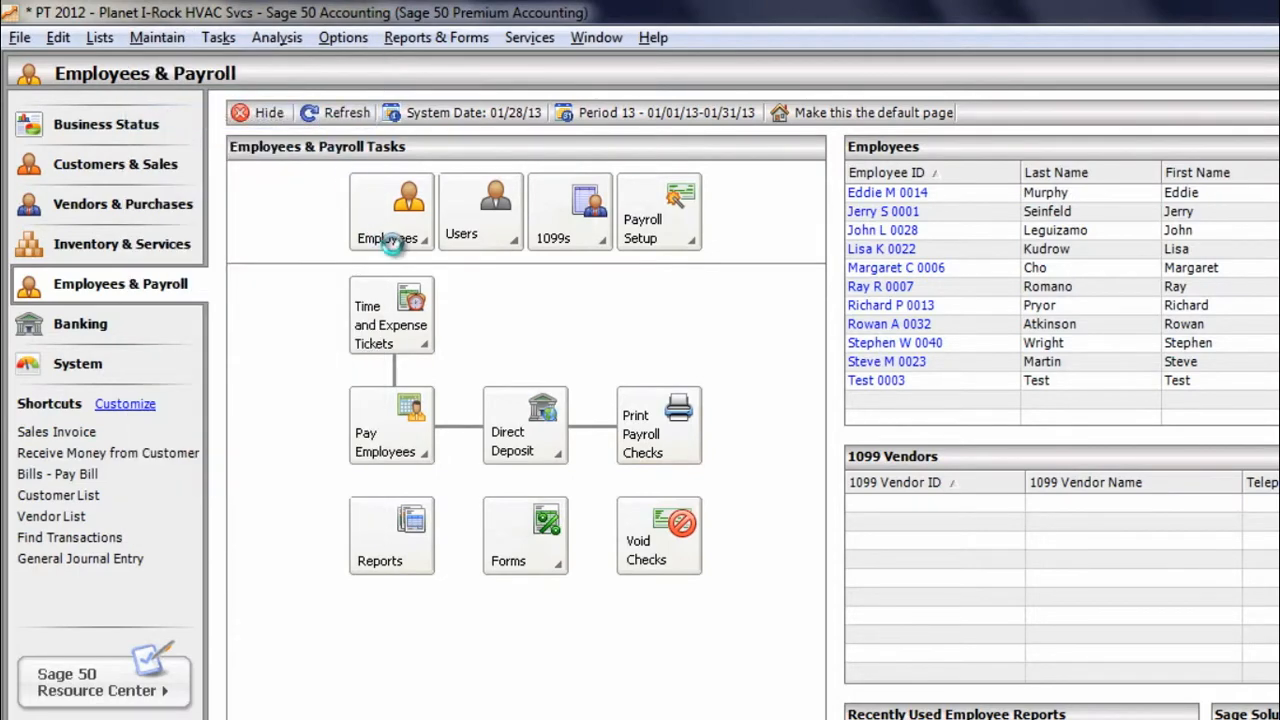
left_click(391, 200)
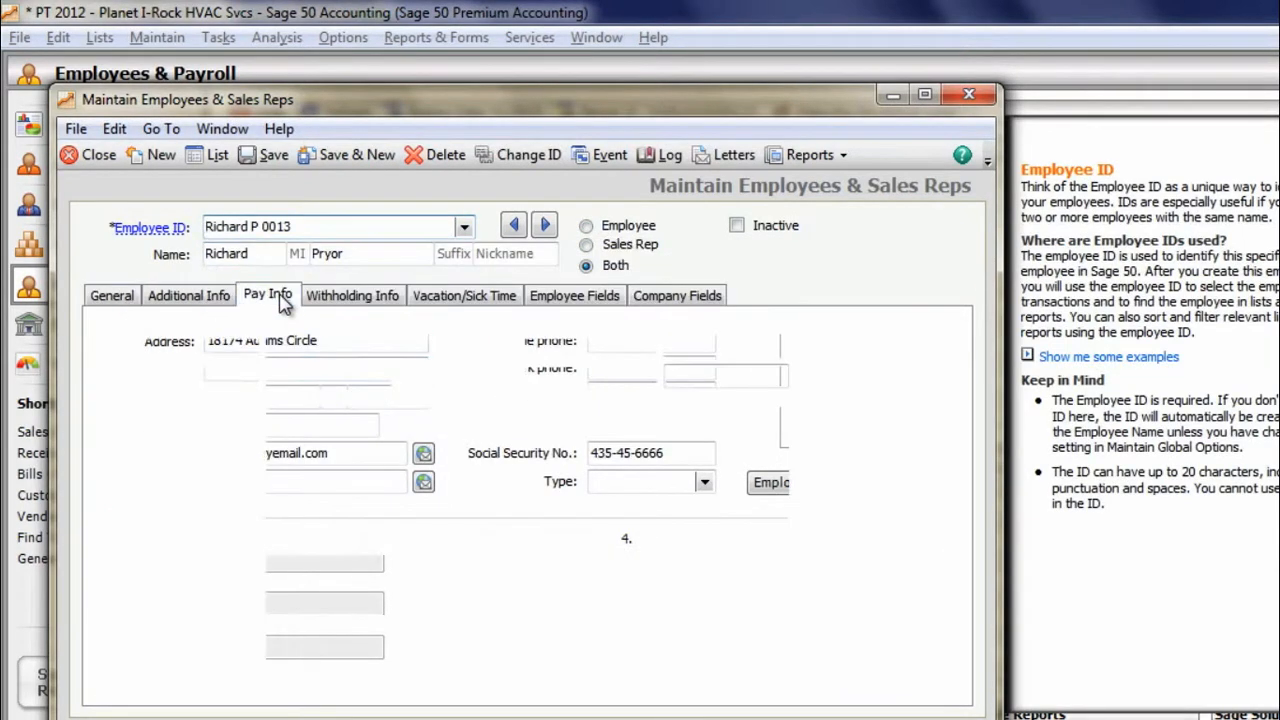
left_click(267, 295)
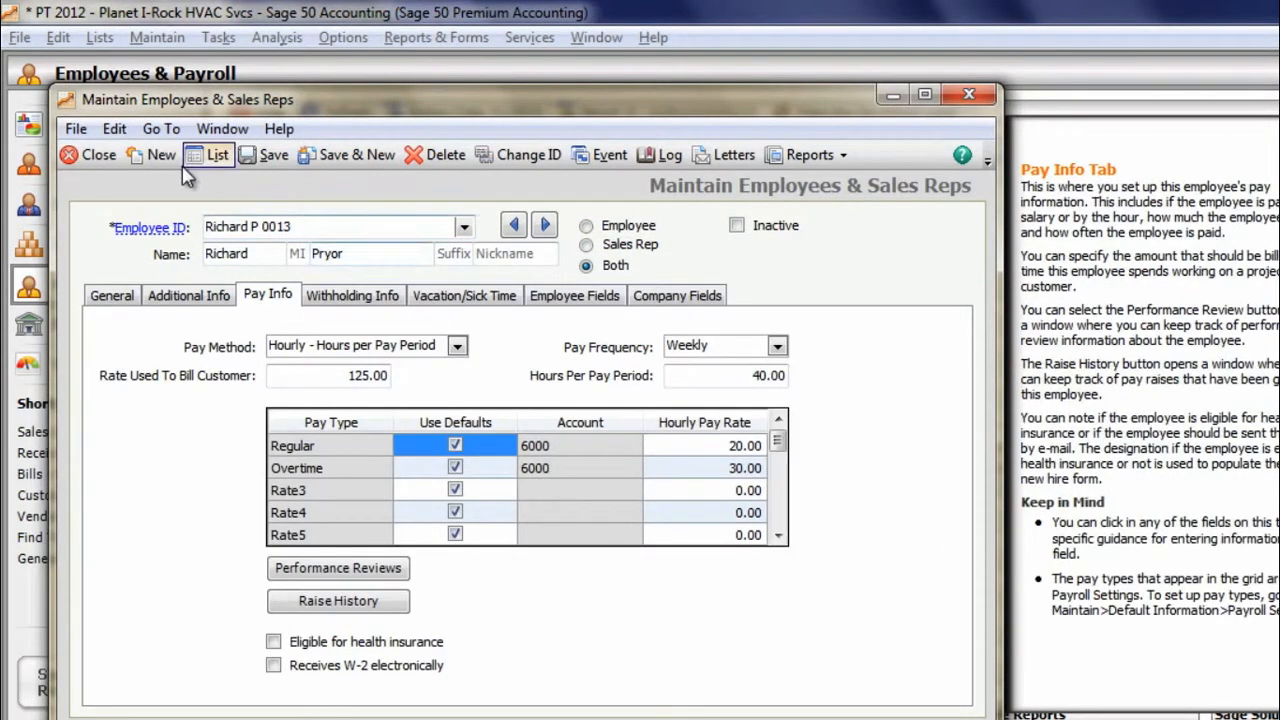
left_click(89, 154)
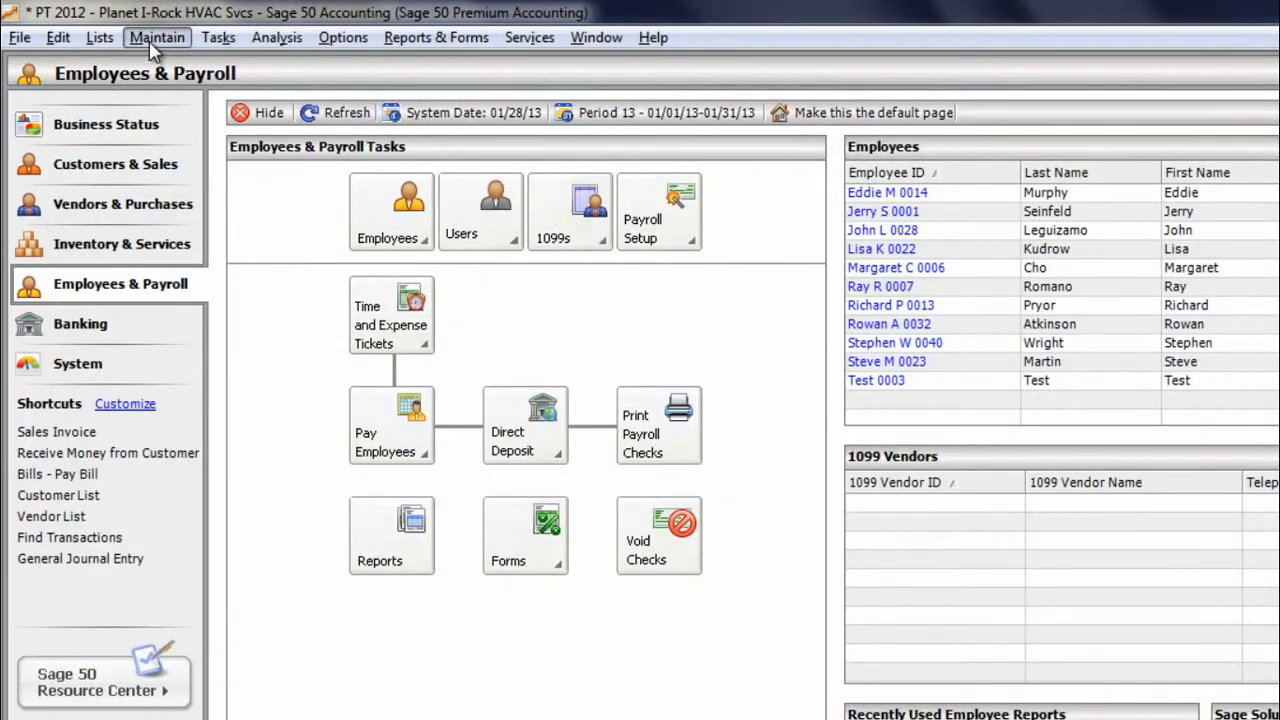
left_click(157, 37)
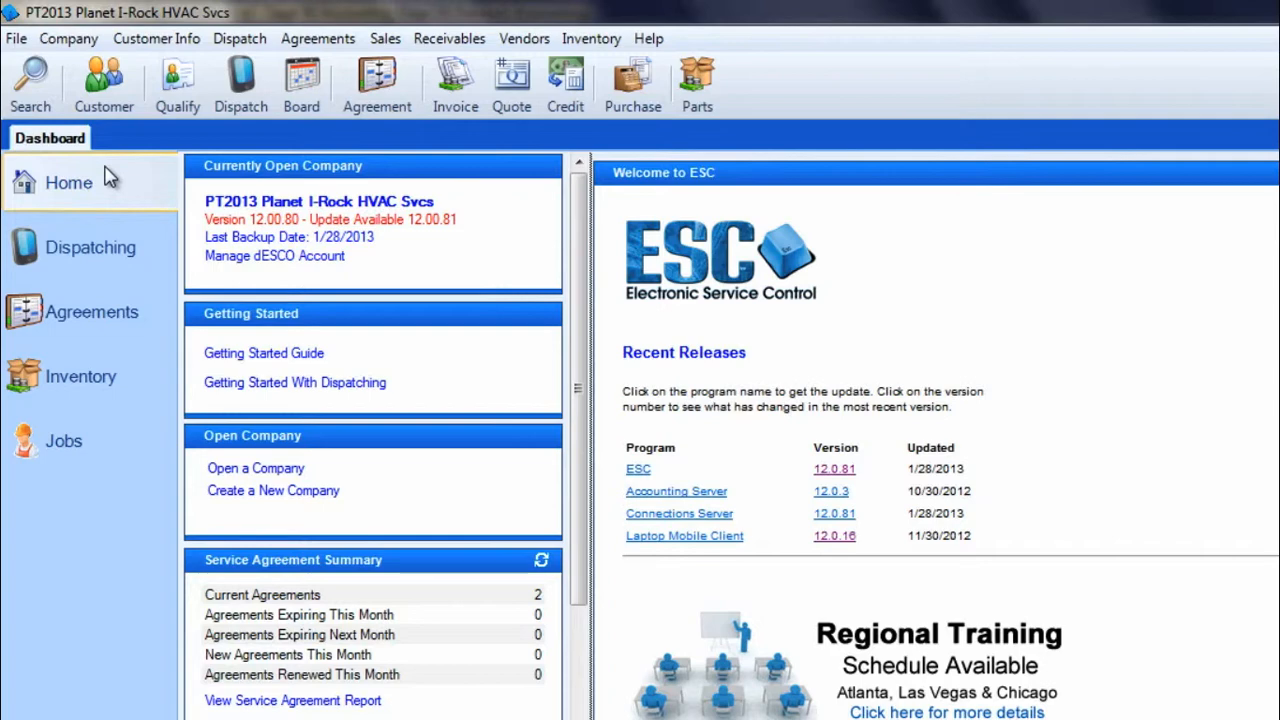
mouse_move(30, 82)
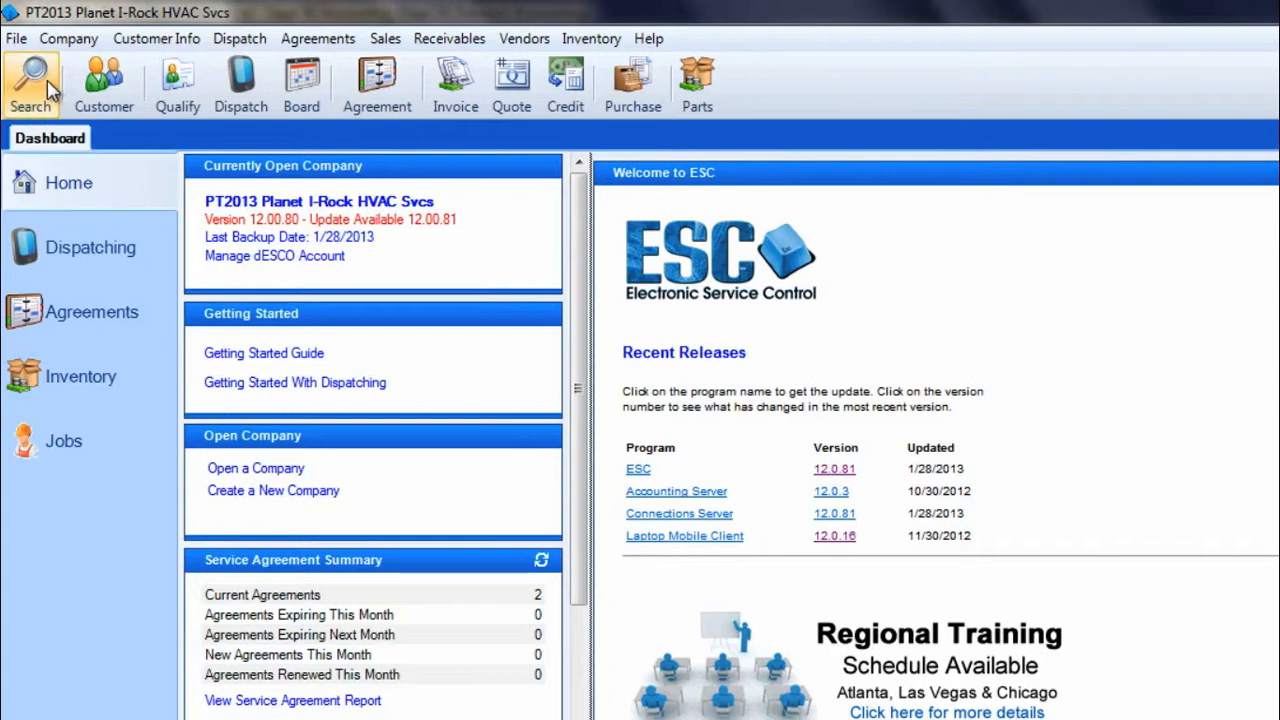
Step: Run the Peachtree Connection Wizard, confirm all employees match, and exit
left_click(16, 38)
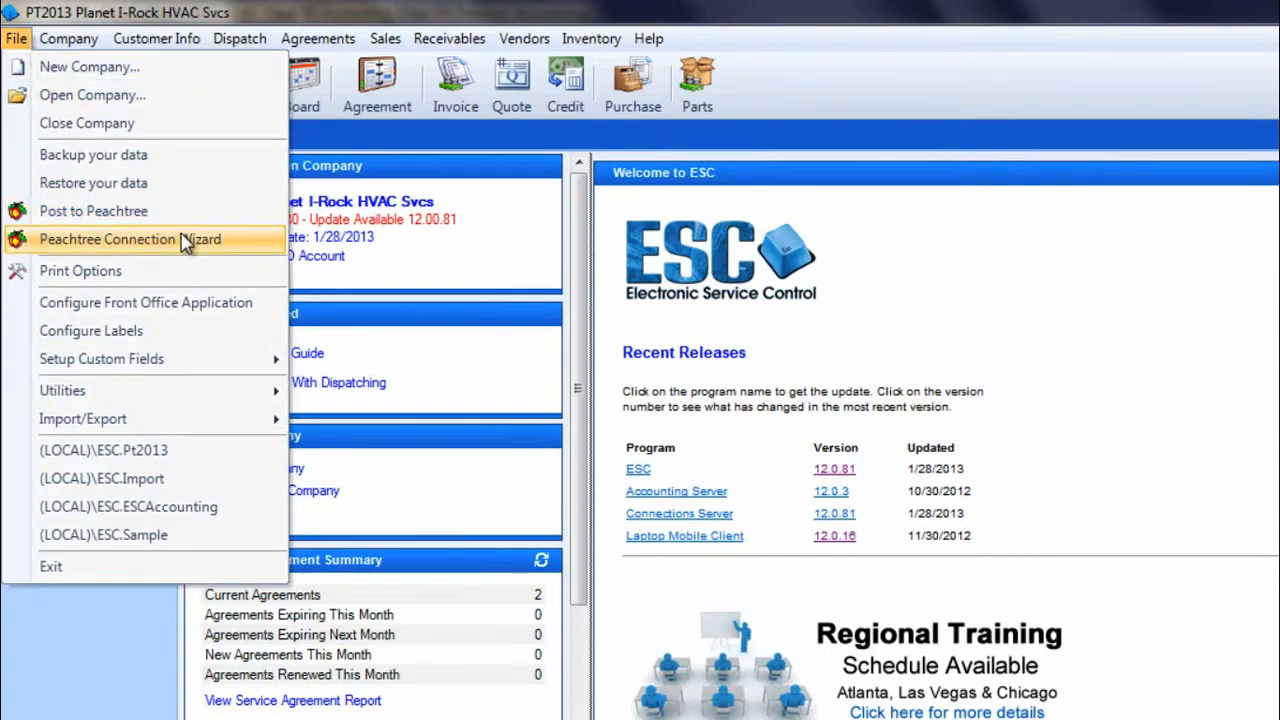
left_click(131, 239)
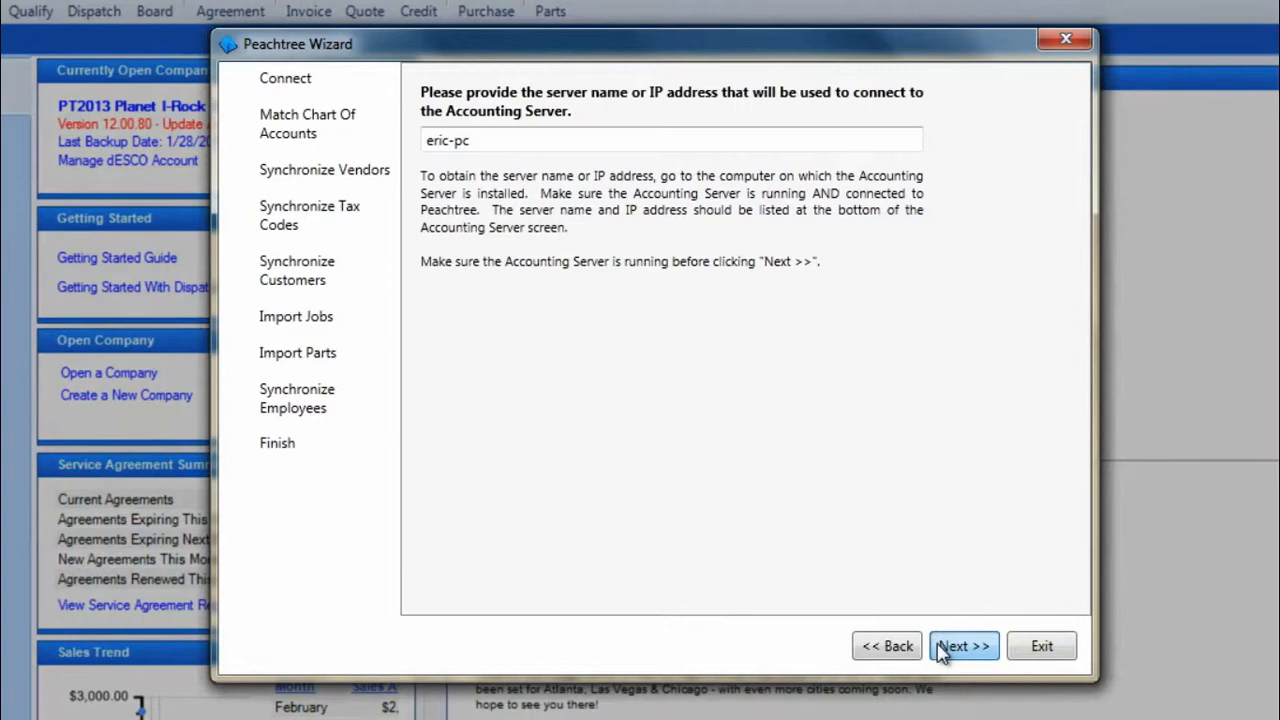
left_click(962, 645)
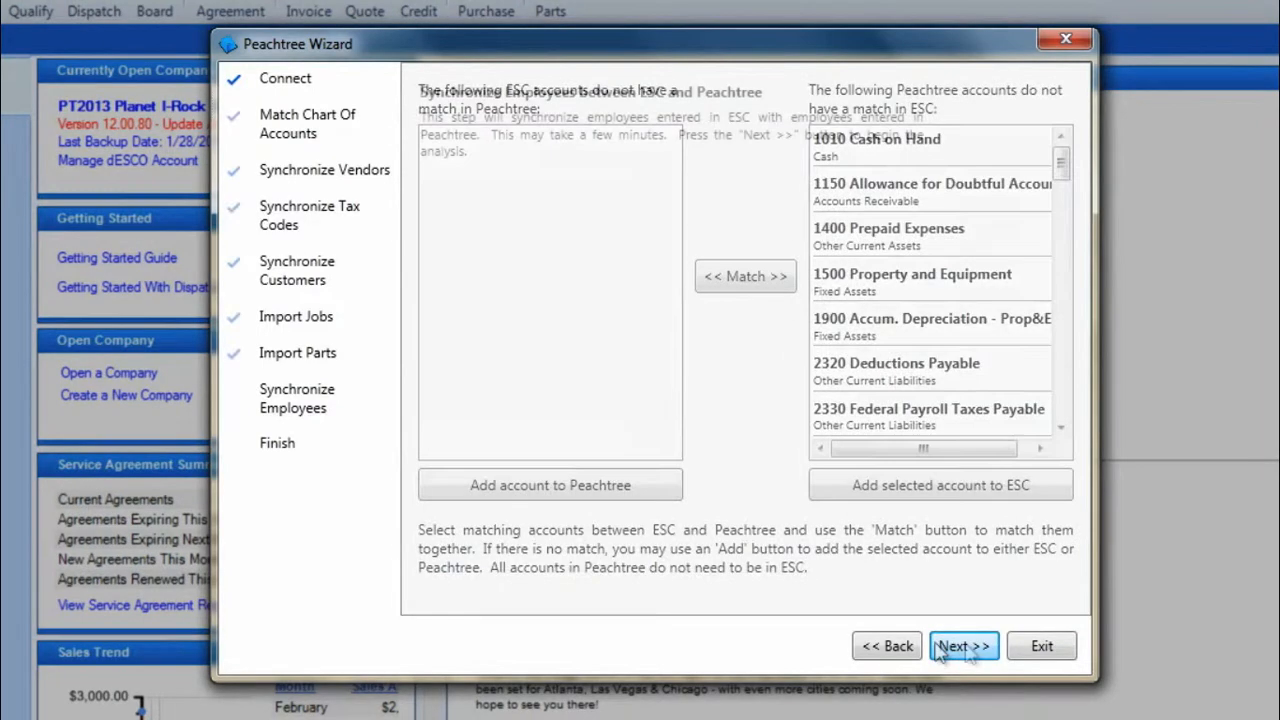
left_click(962, 645)
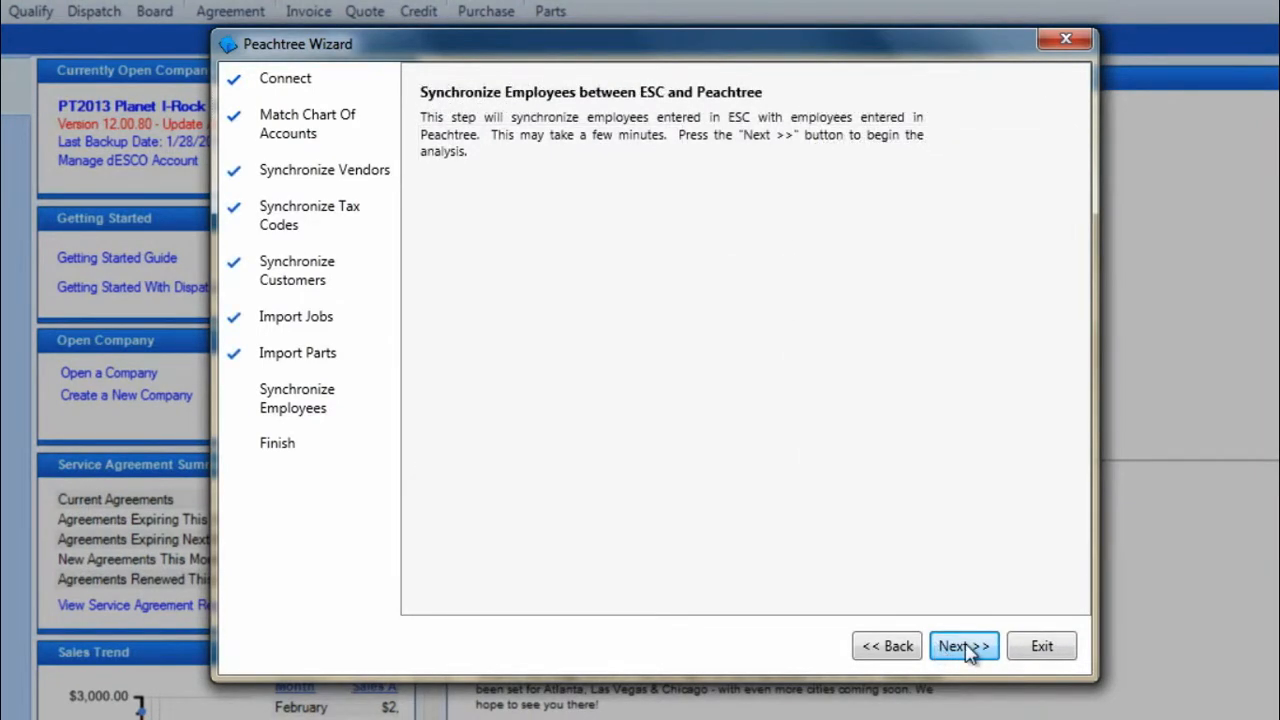
left_click(962, 645)
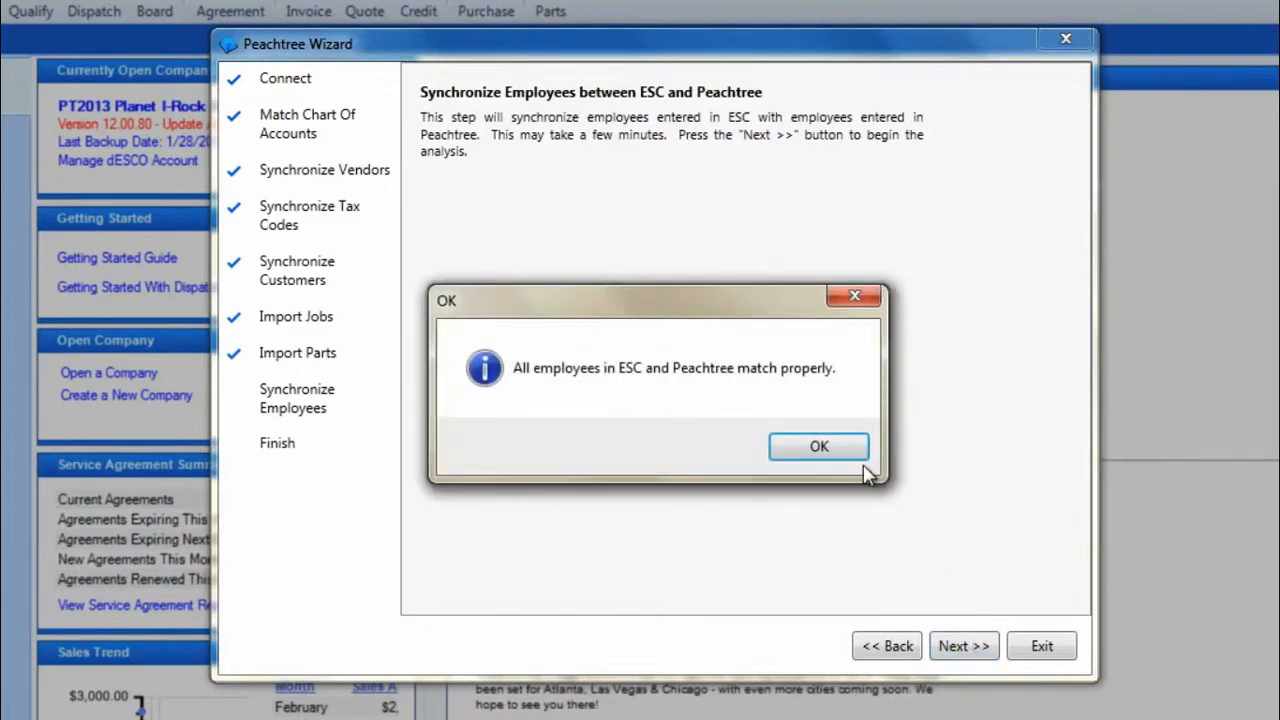
left_click(818, 446)
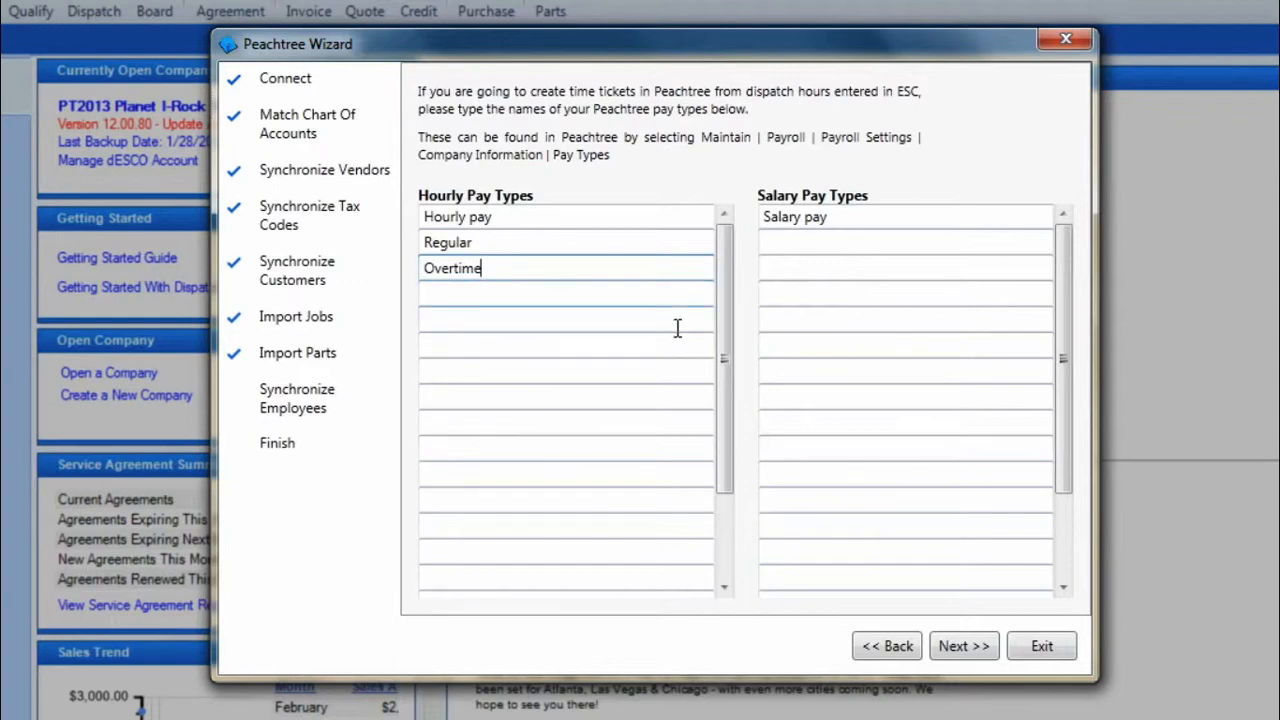
mouse_move(1055, 645)
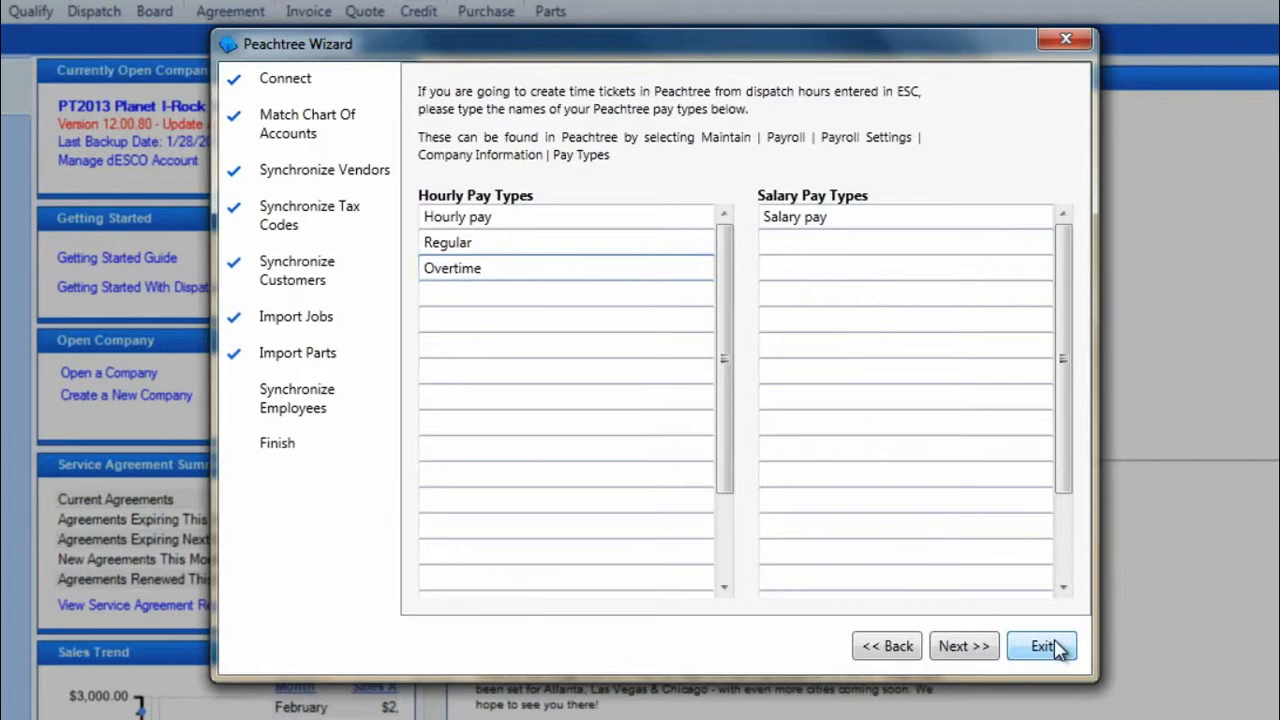
left_click(1041, 645)
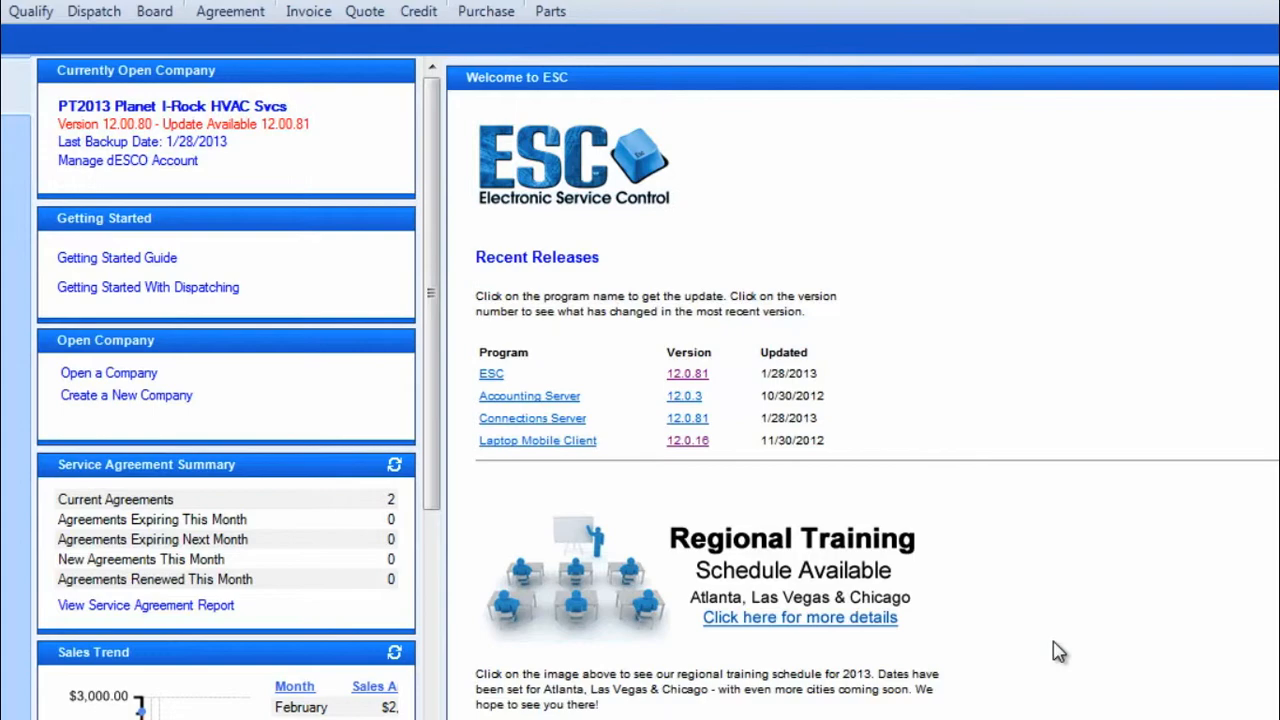
mouse_move(1054, 649)
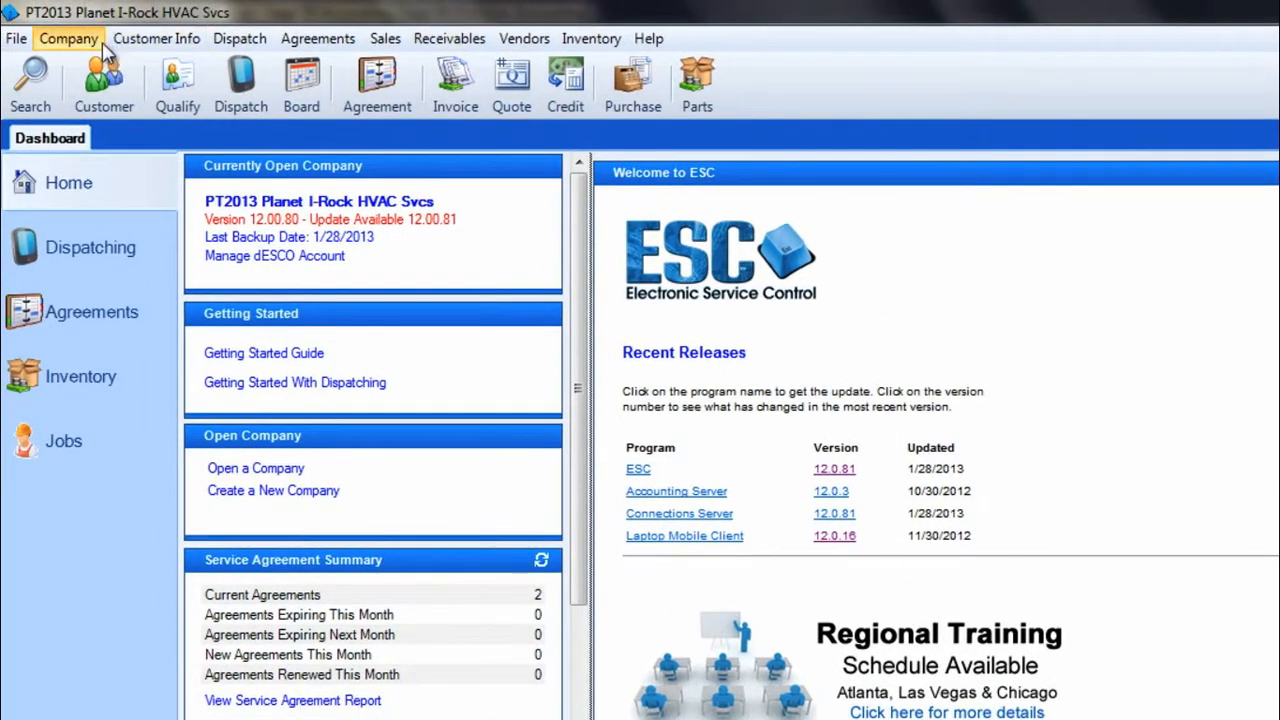
Step: Edit the user in Setup Users to allow Dispatch > Post Time to Payroll
left_click(68, 38)
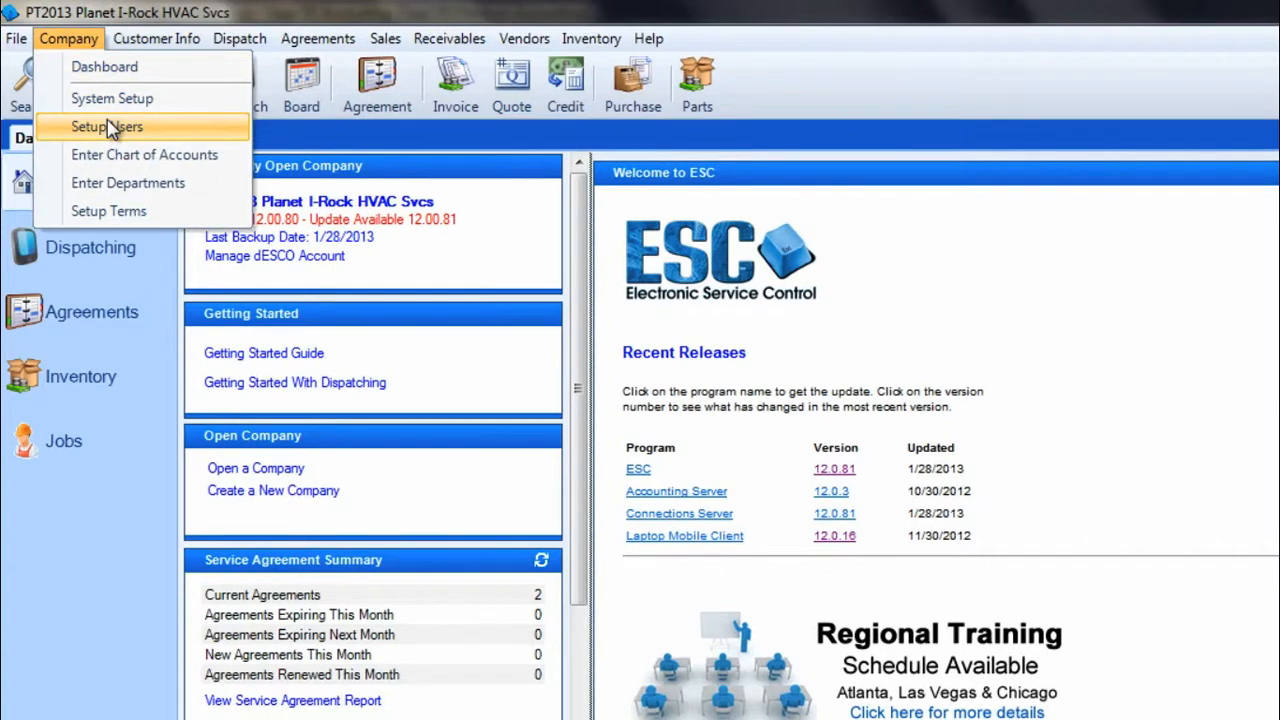
left_click(106, 126)
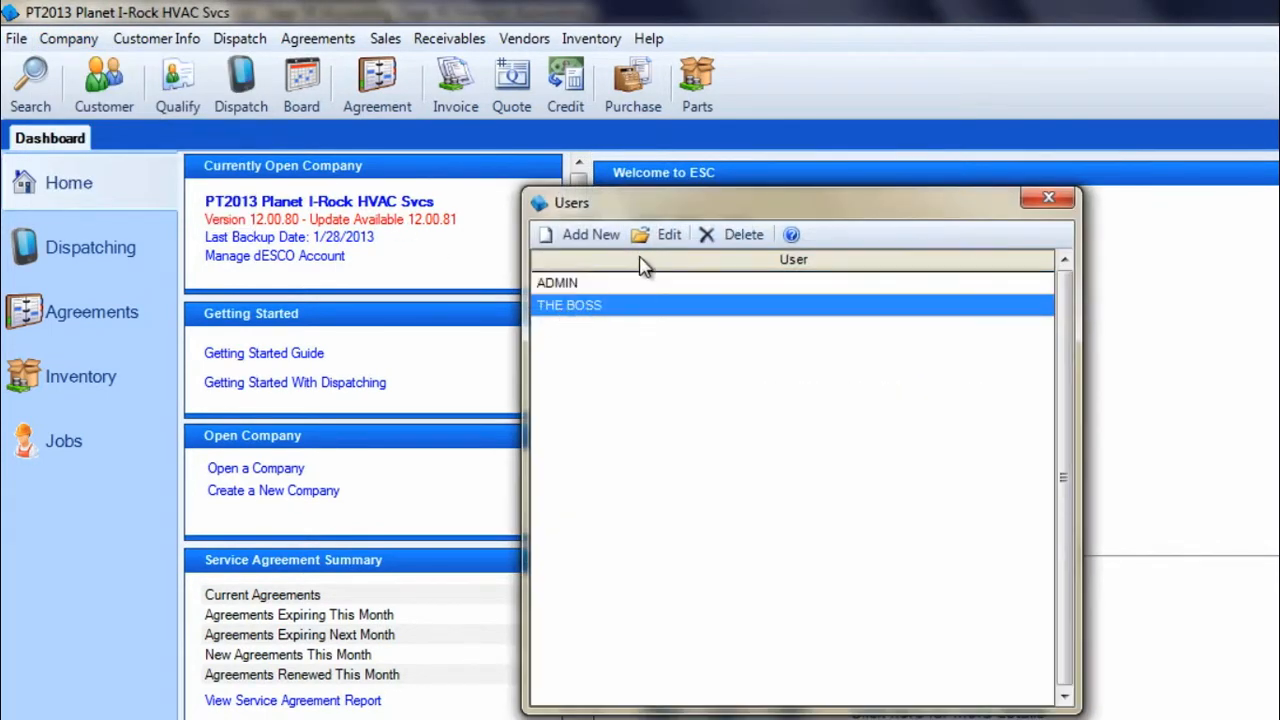
left_click(668, 234)
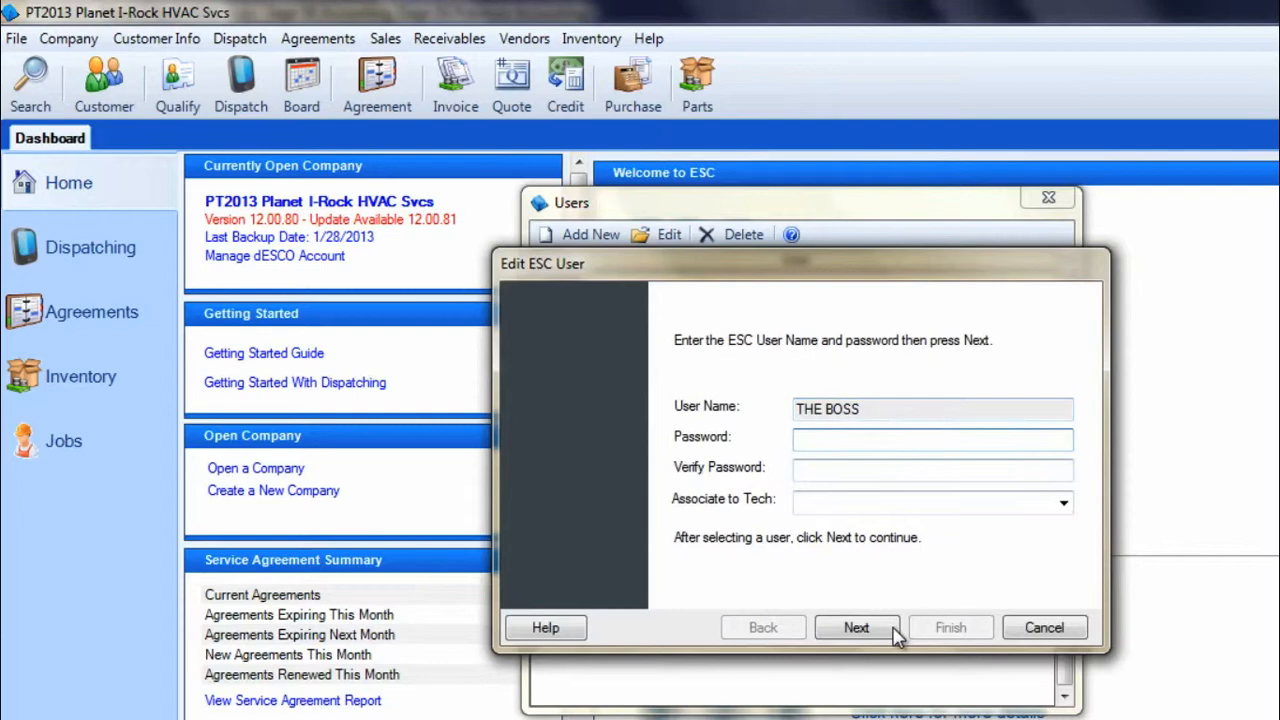
left_click(856, 627)
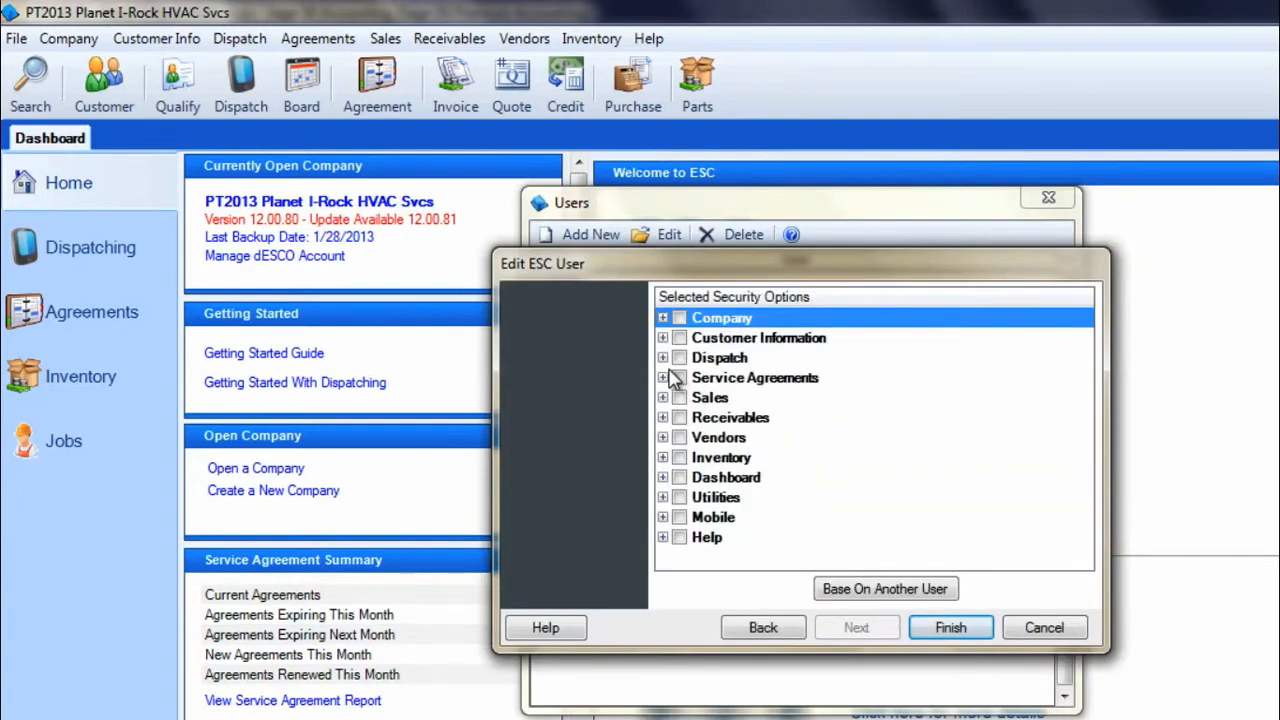
left_click(662, 357)
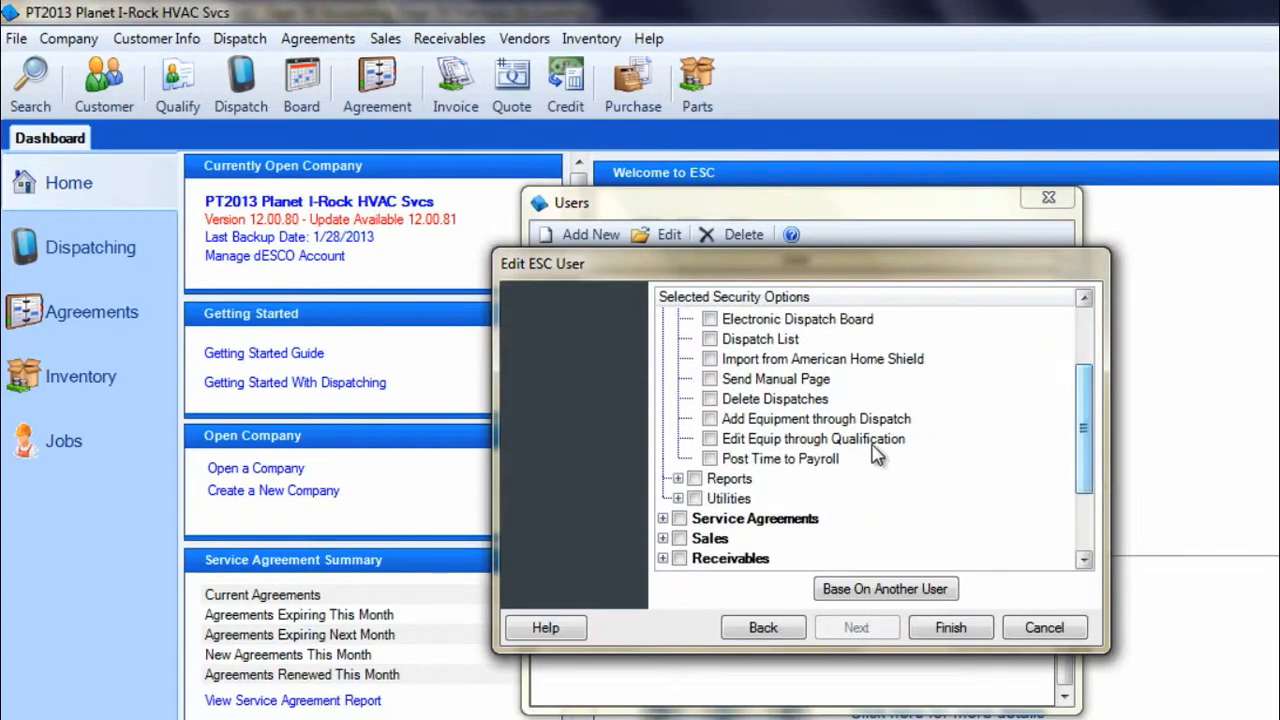
left_click(710, 458)
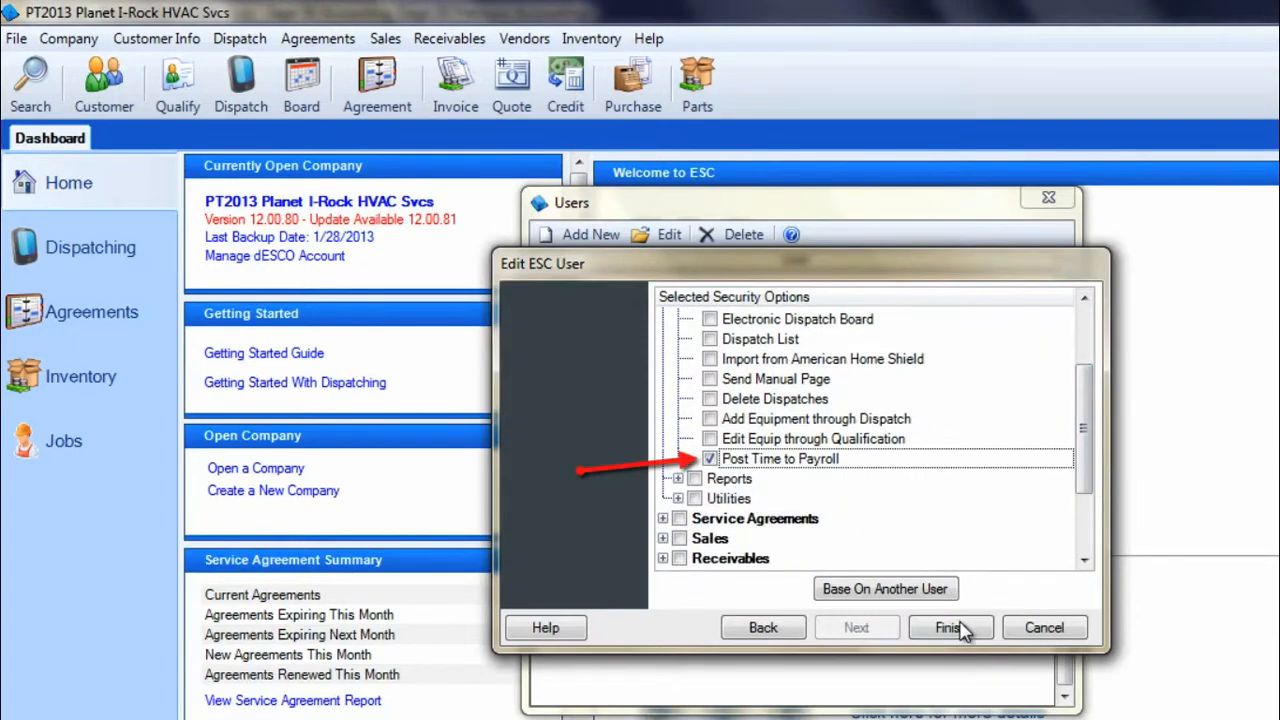
left_click(947, 627)
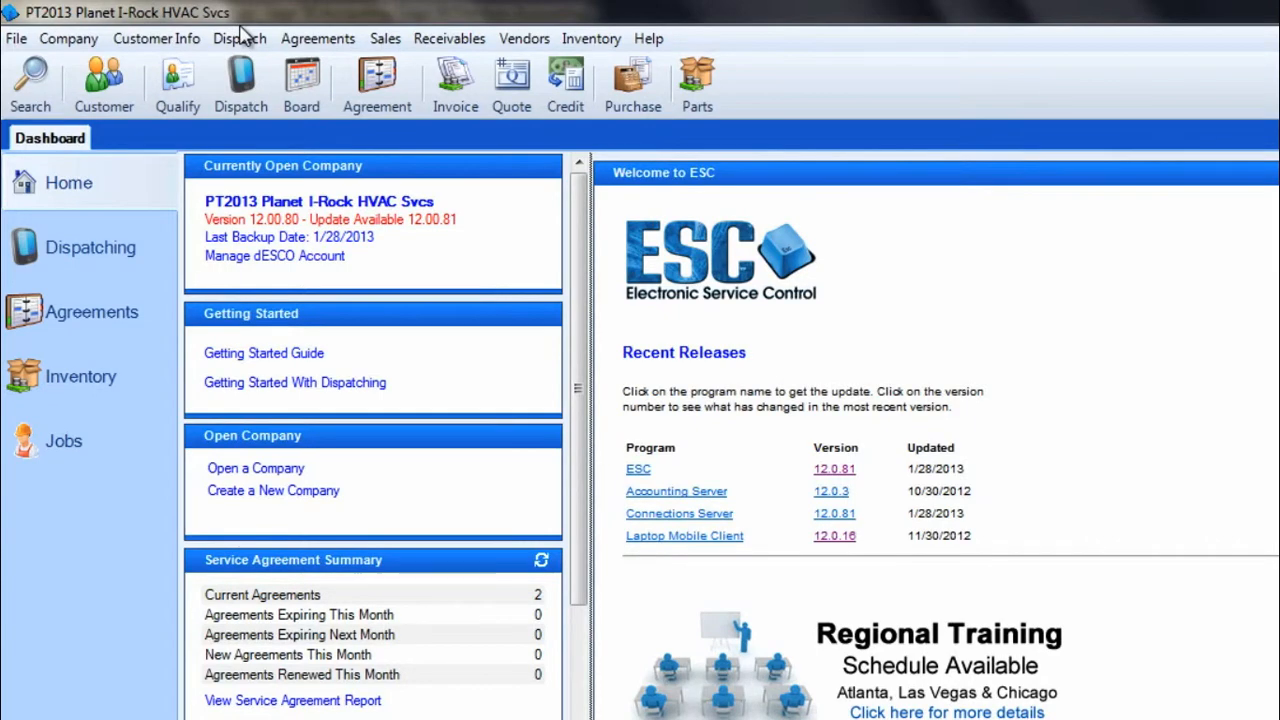
Step: Open Enter Dispatches and load dispatch 50077 for Abe's Lock & Key
left_click(239, 38)
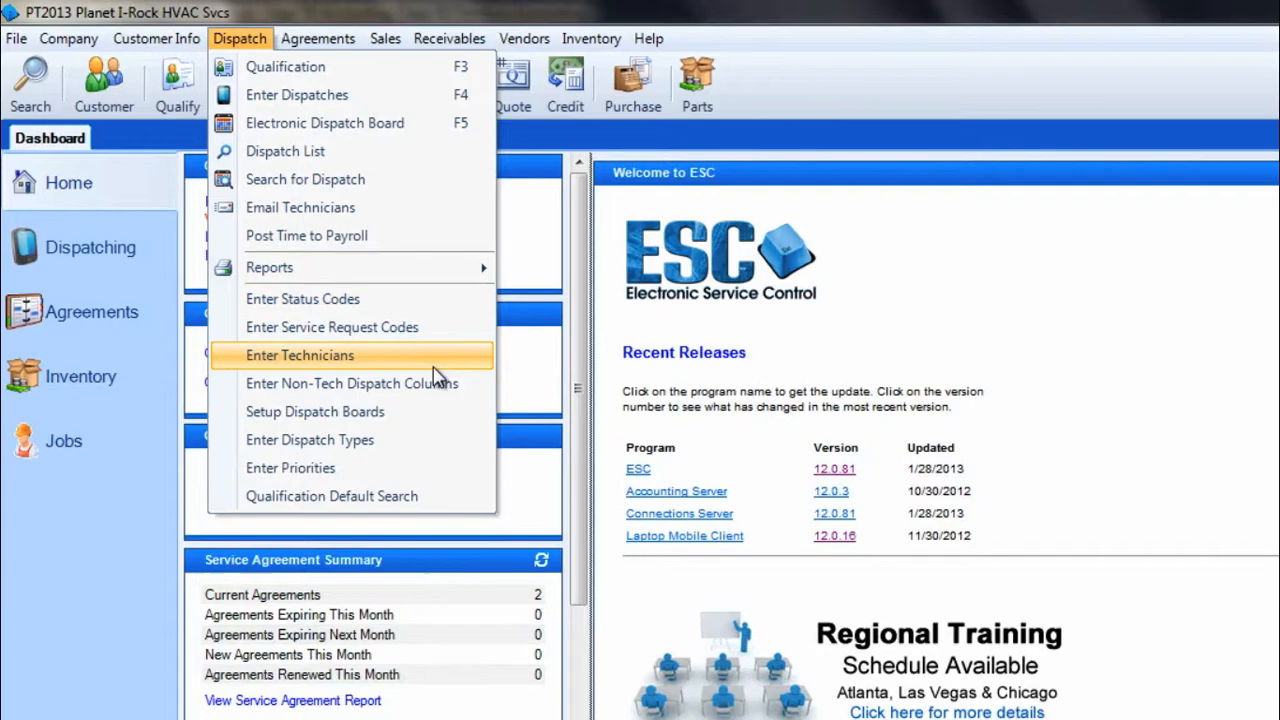
left_click(300, 355)
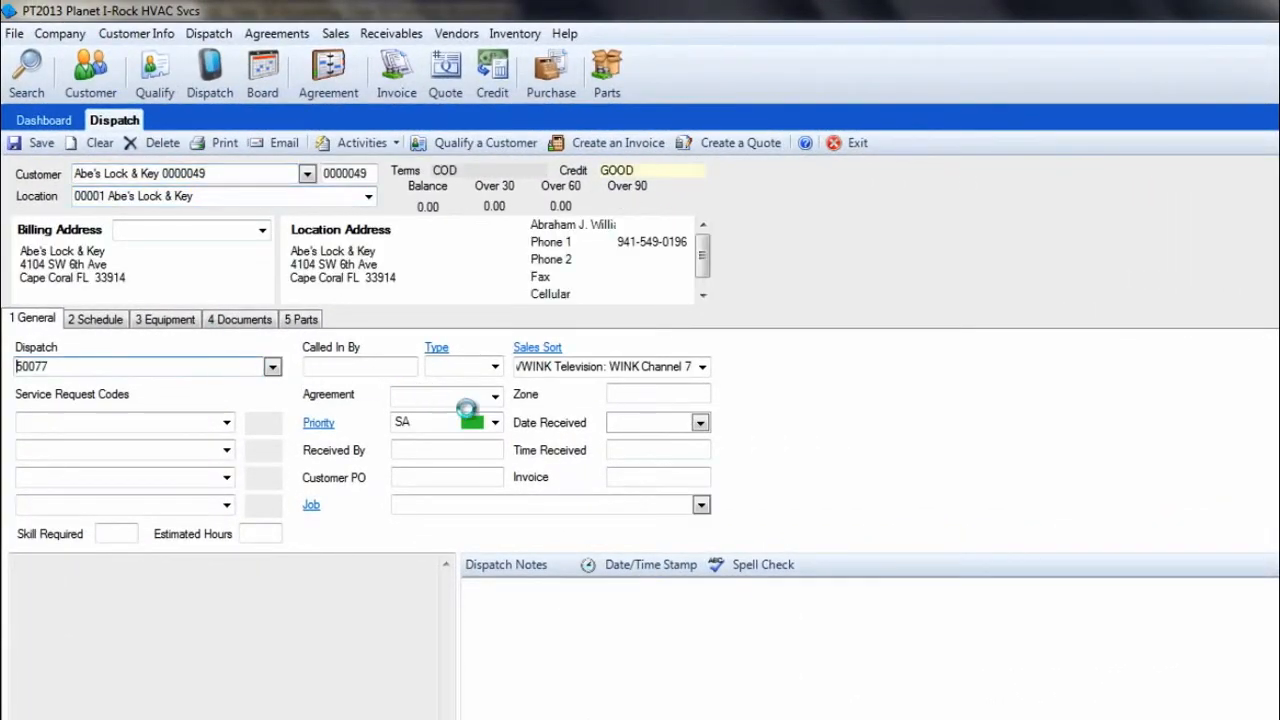
left_click(650, 564)
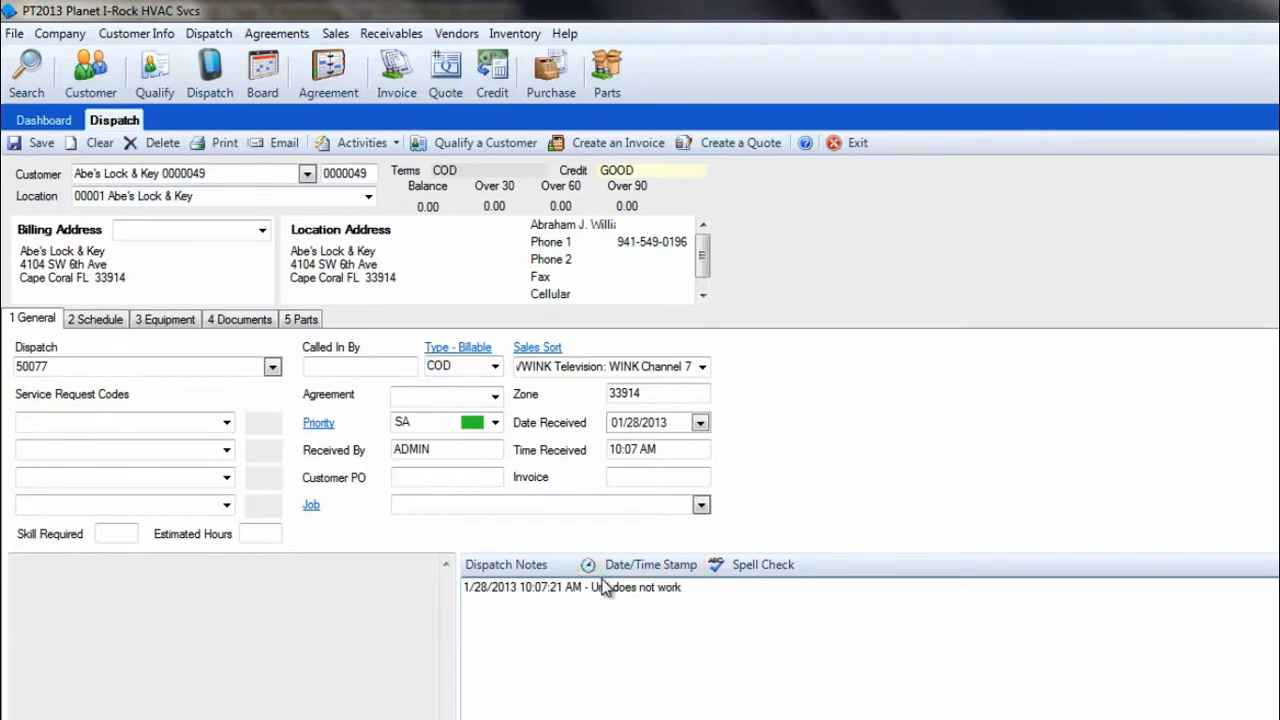
Step: Check dispatch 50077's 9:00–2:00 schedule, then start Post Time to Payroll
left_click(95, 319)
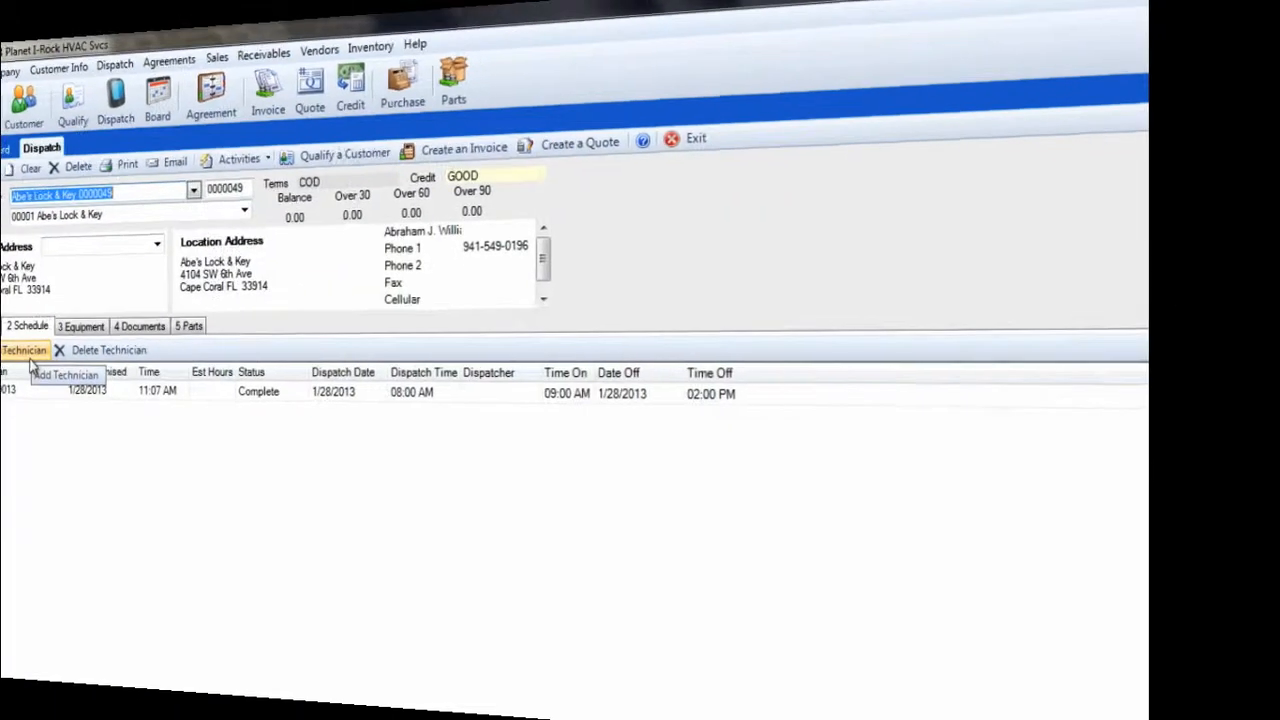
left_click(209, 33)
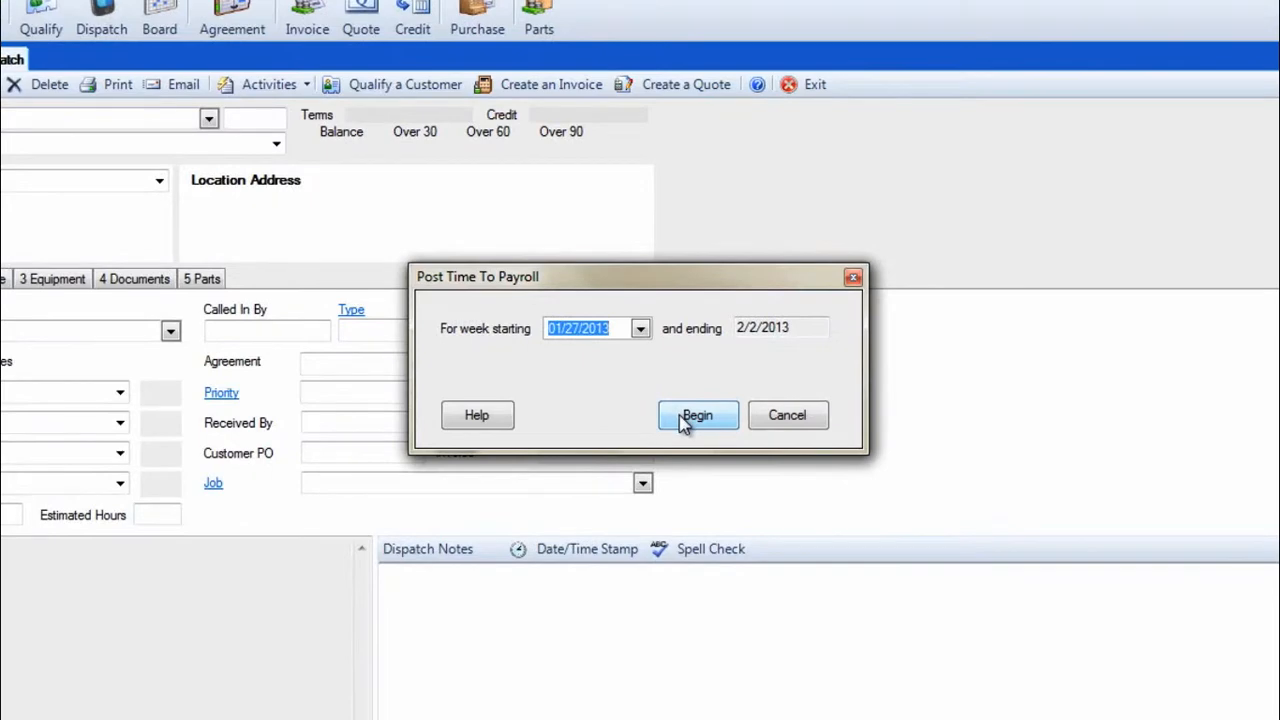
Step: List the week's time and set the 6.00-hour entry's wage item to Regular
left_click(697, 415)
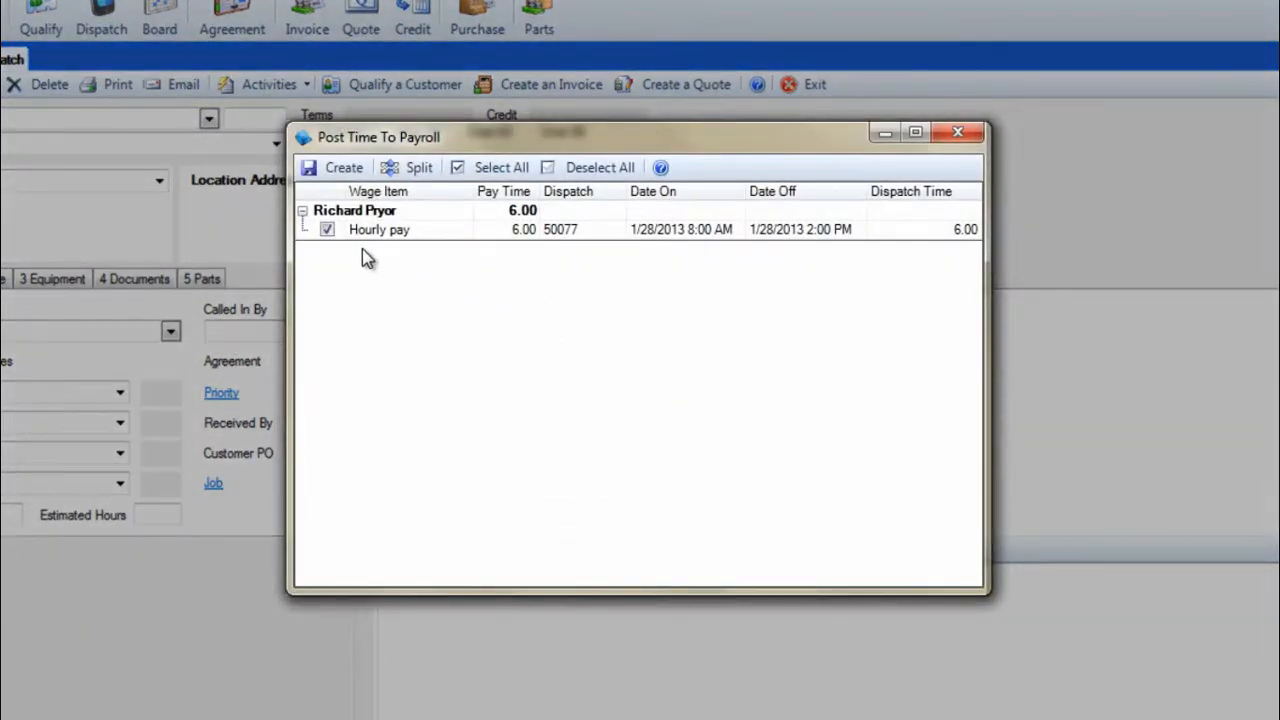
mouse_move(658, 264)
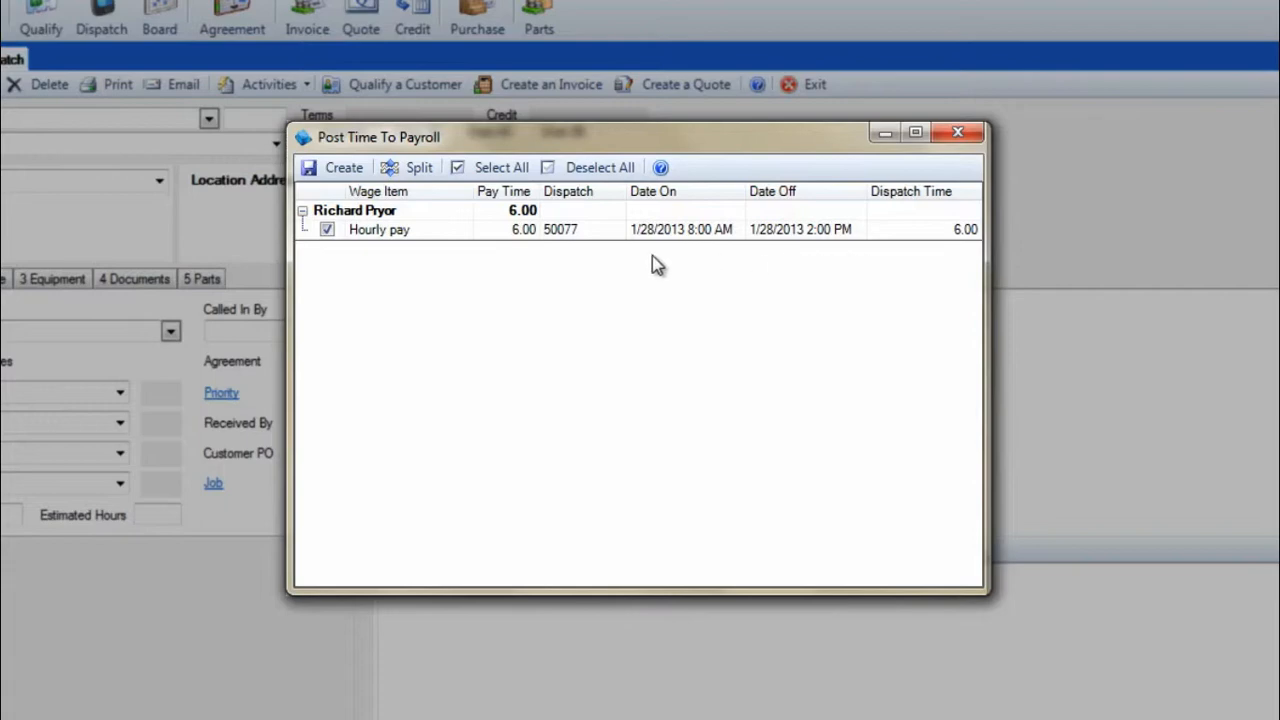
mouse_move(652, 250)
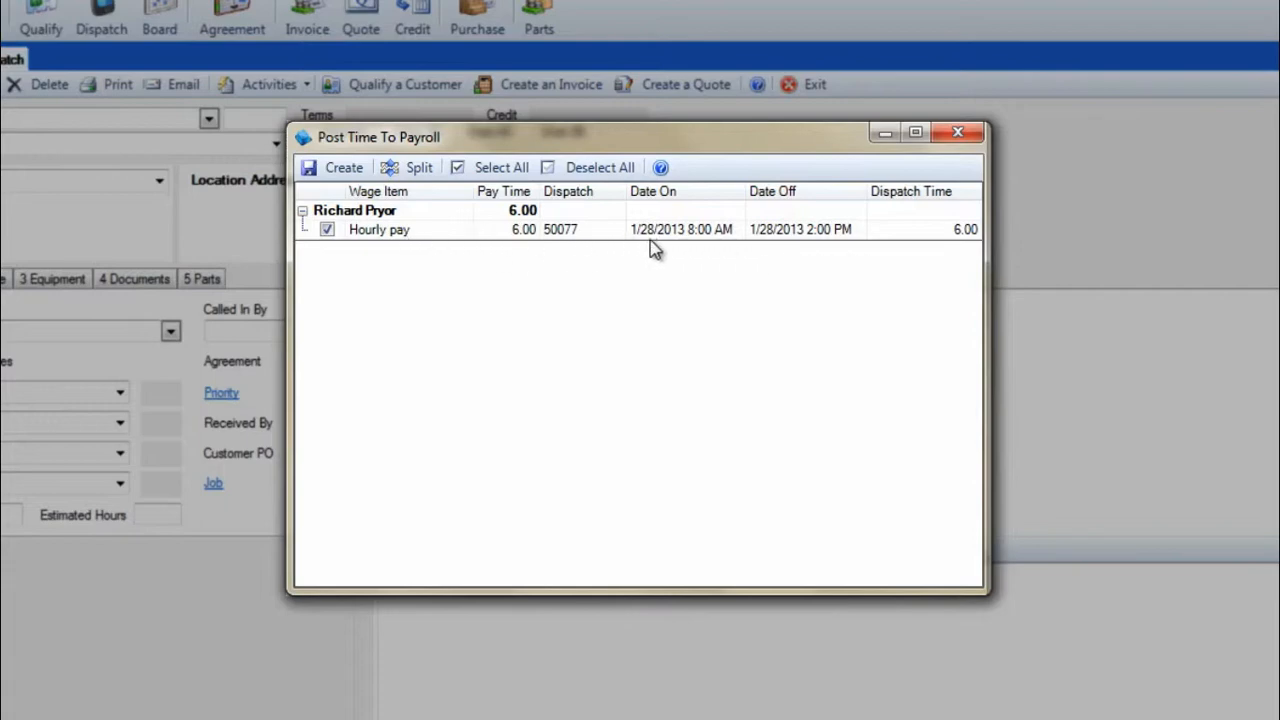
mouse_move(460, 256)
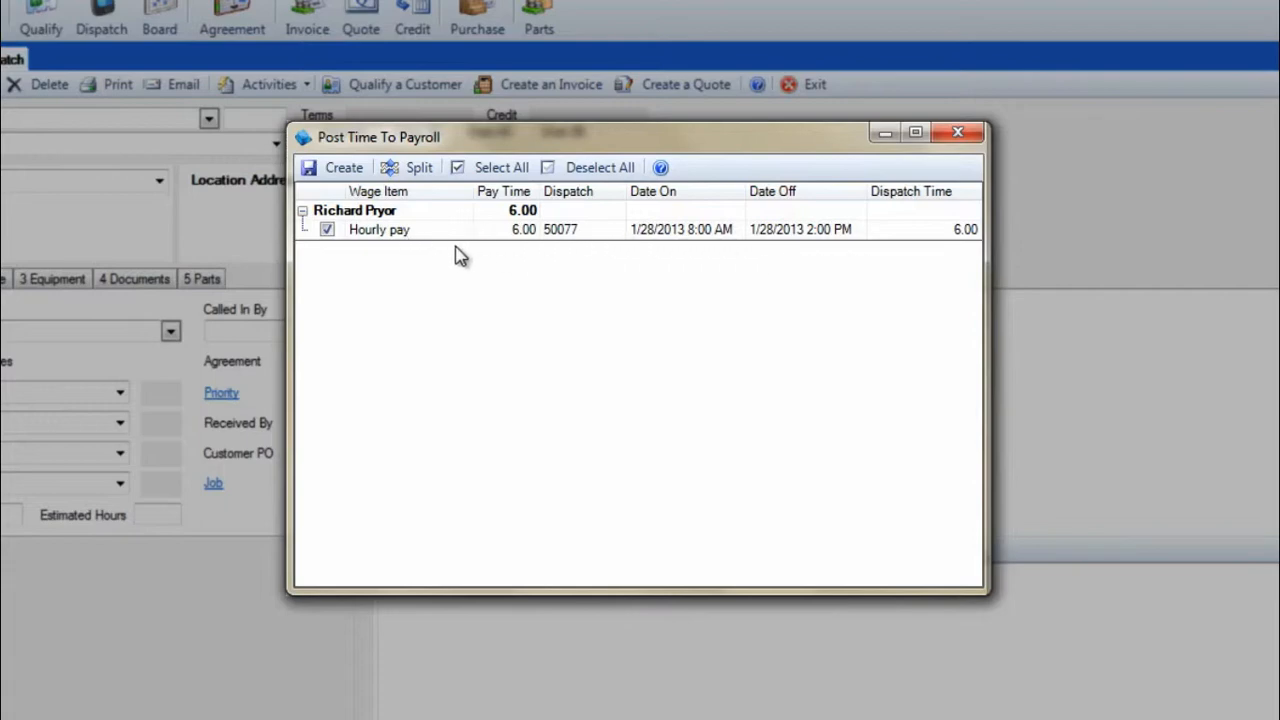
mouse_move(448, 244)
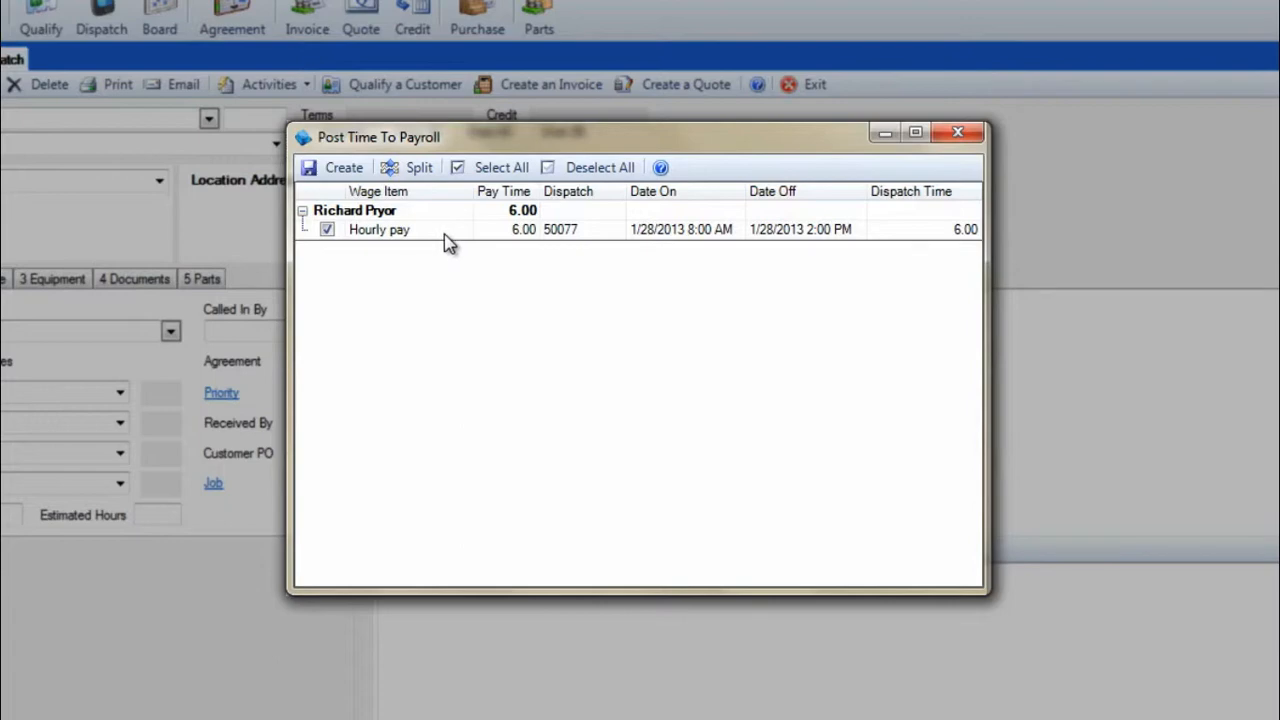
left_click(462, 230)
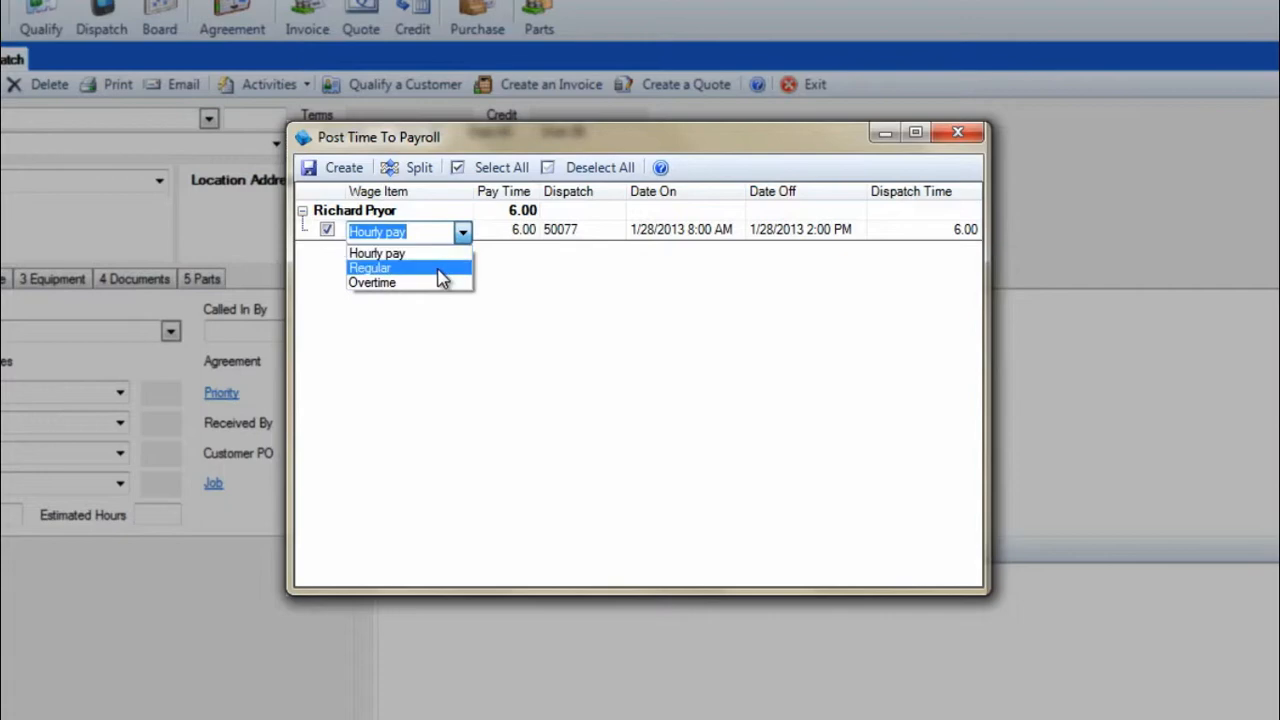
left_click(370, 267)
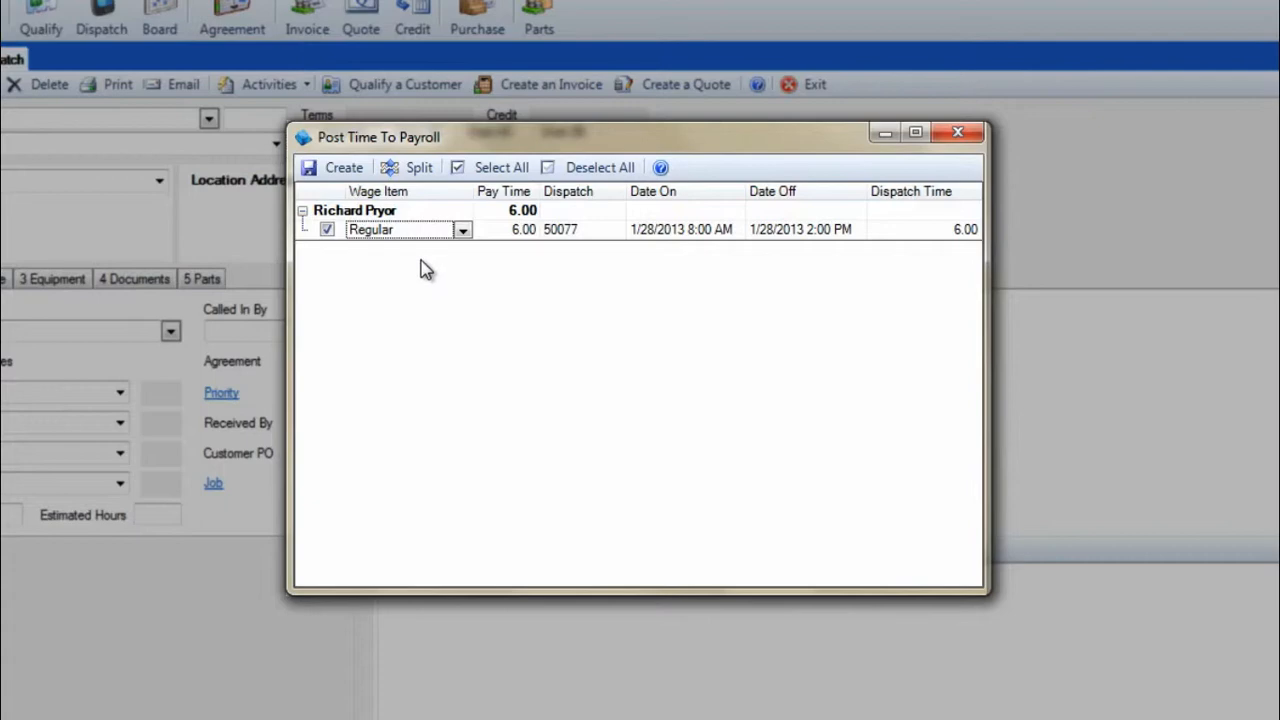
mouse_move(417, 268)
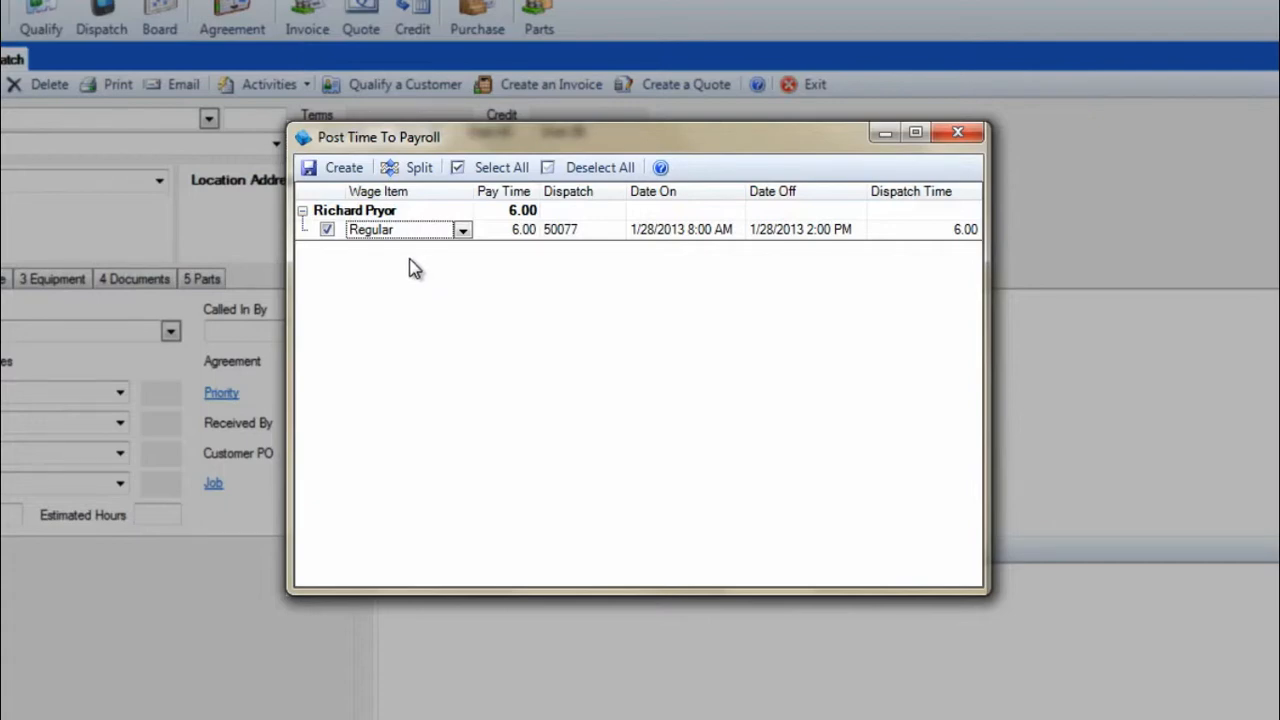
mouse_move(405, 265)
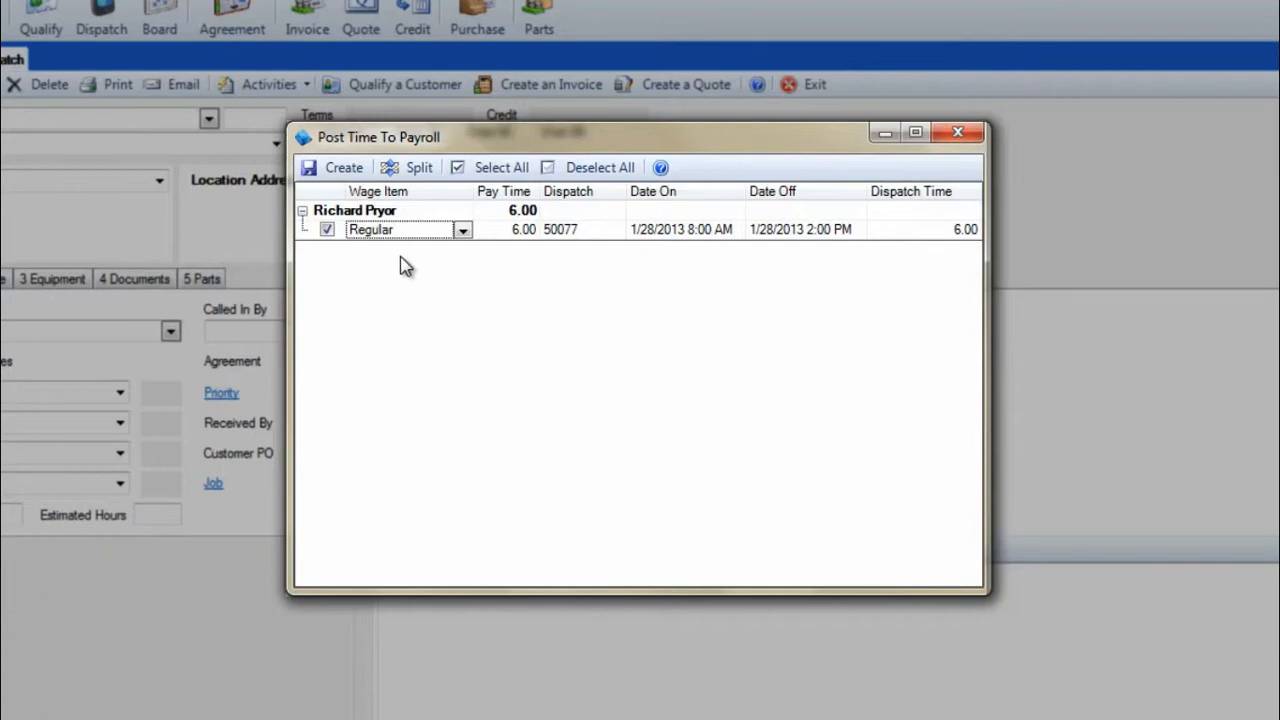
mouse_move(399, 261)
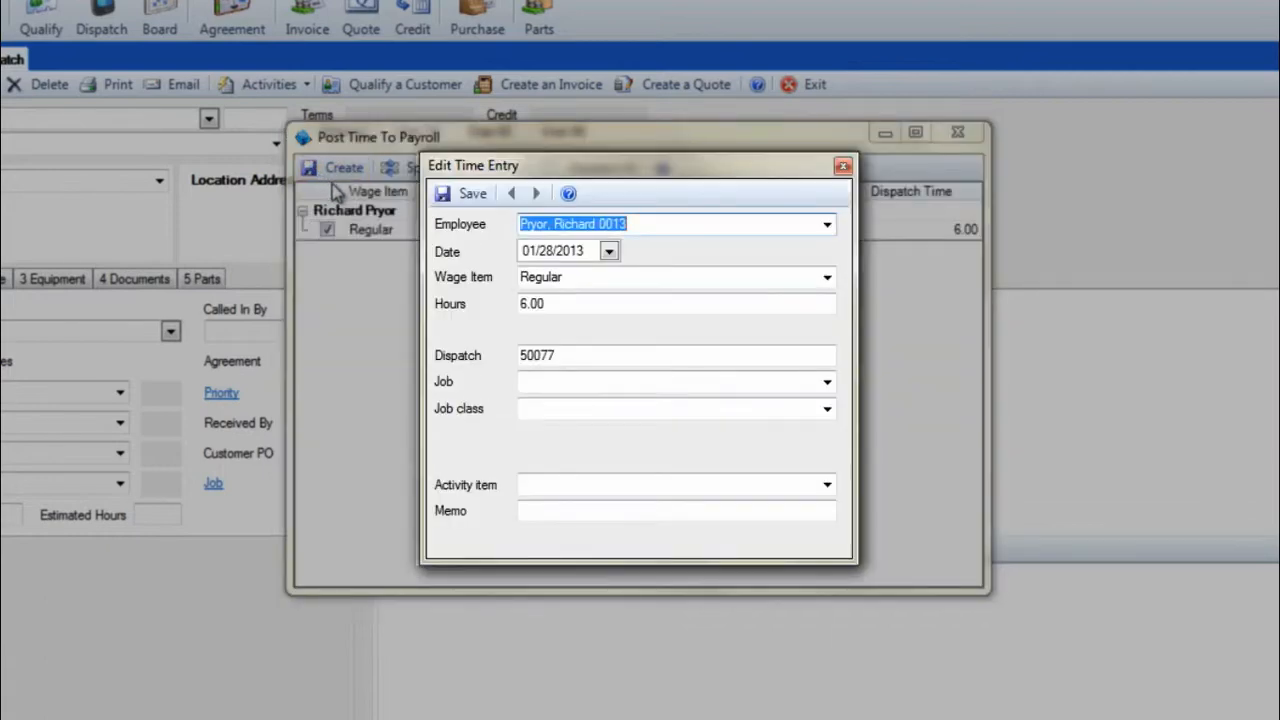
mouse_move(703, 328)
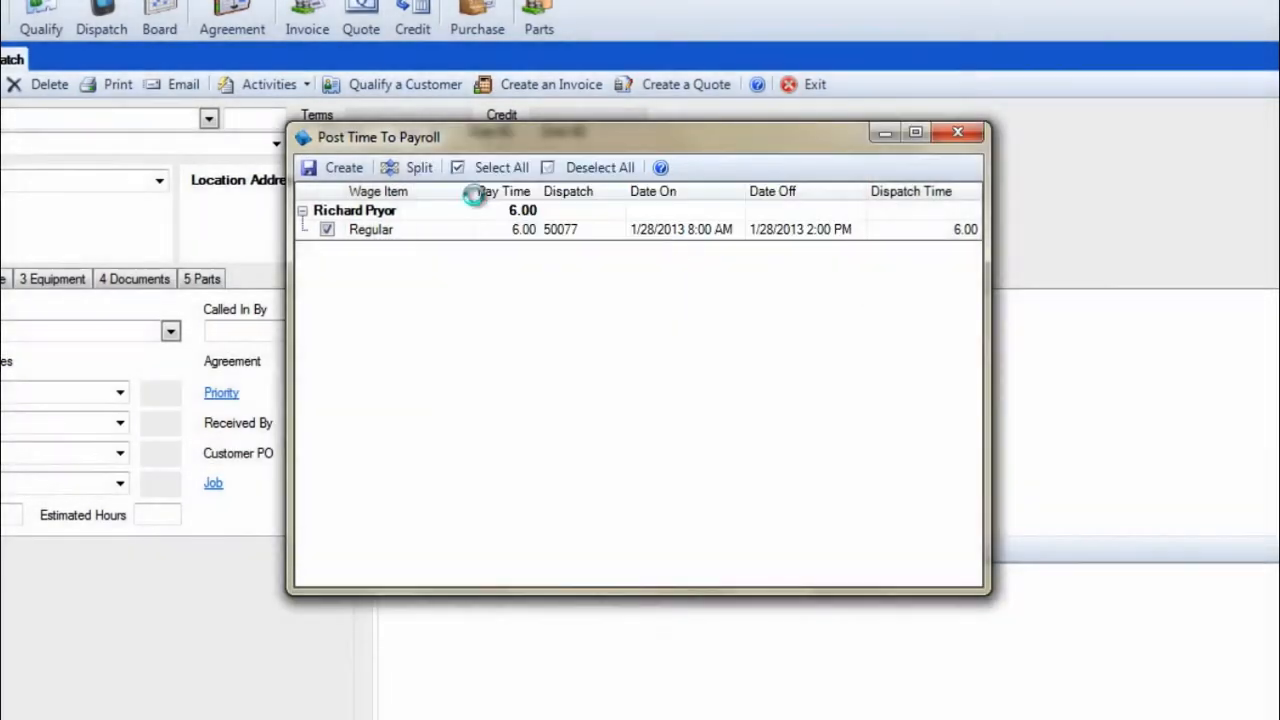
left_click(343, 167)
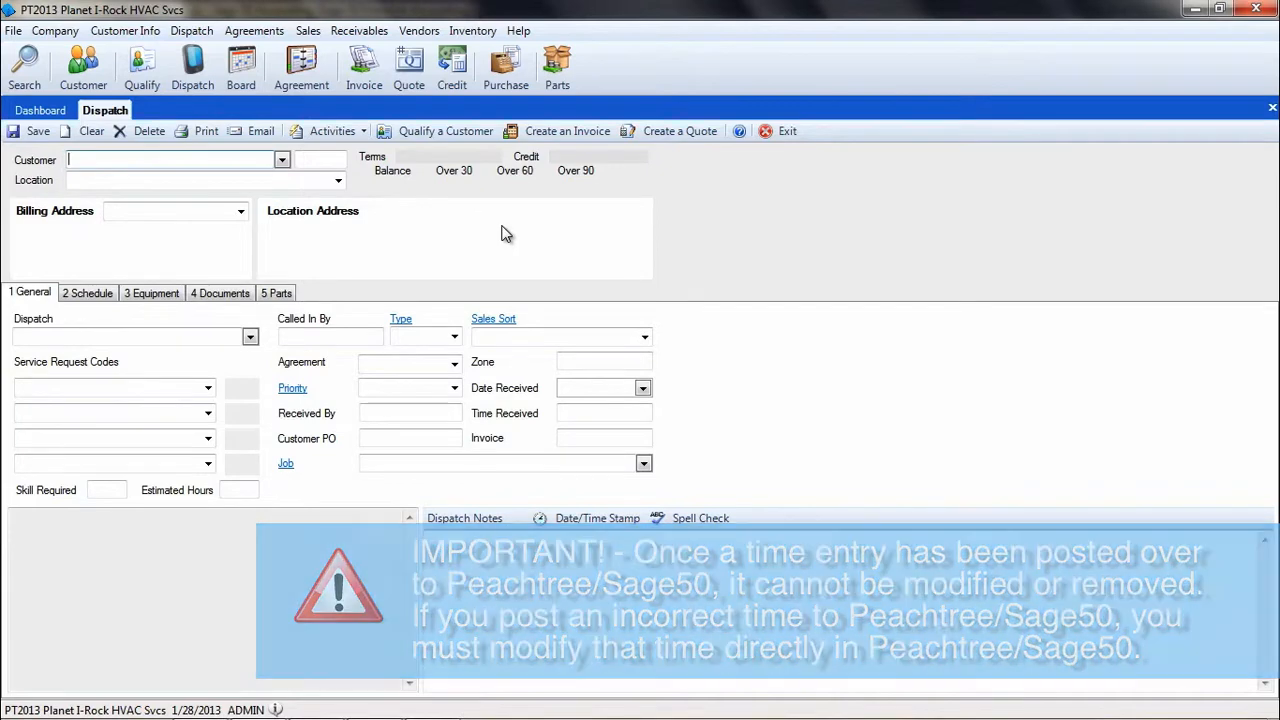
Step: Reopen Post Time to Payroll for the week 01/27/2013 to 2/2/2013
left_click(191, 30)
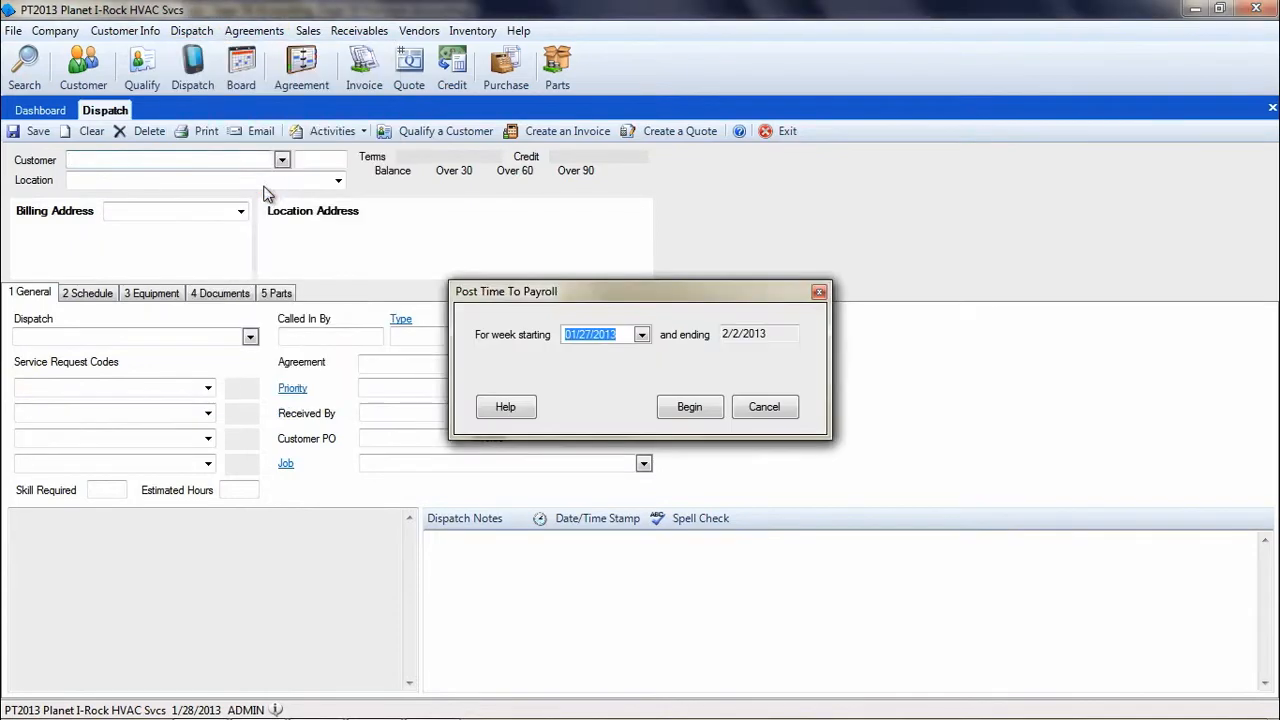
Step: List the week's entries again, showing dispatch 50077's 6.00 hours greyed as posted
left_click(689, 406)
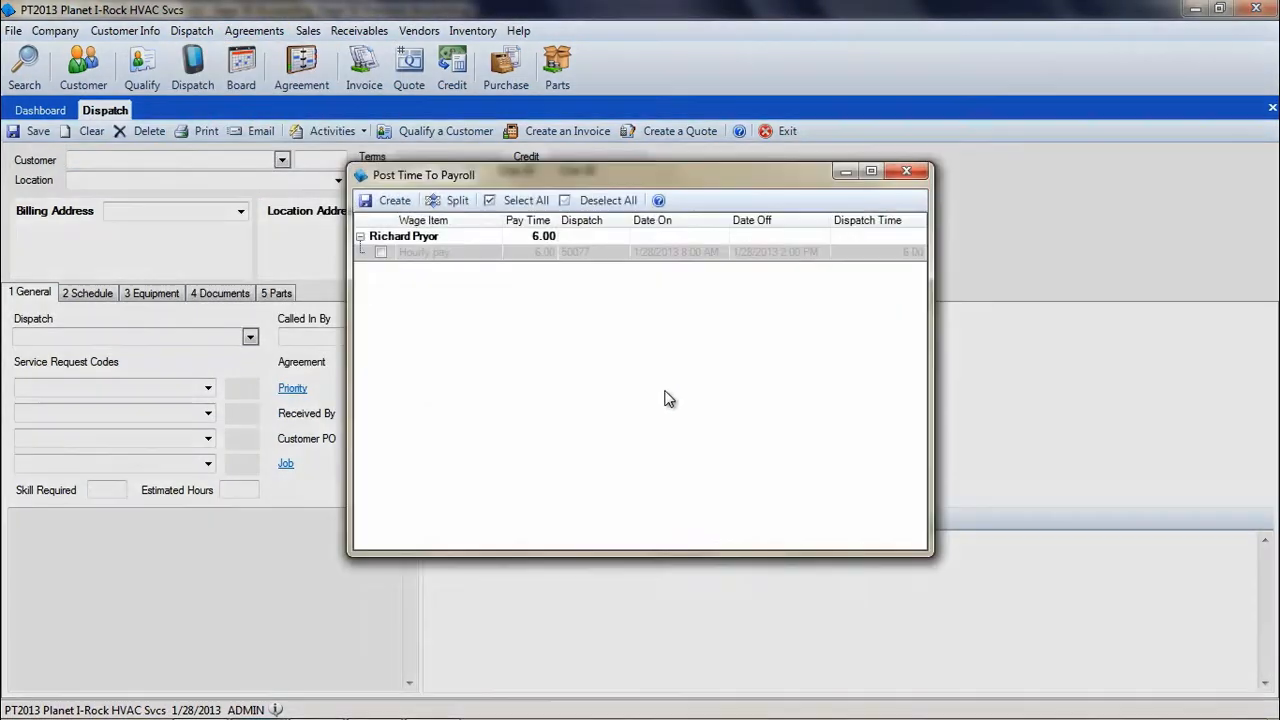
mouse_move(508, 280)
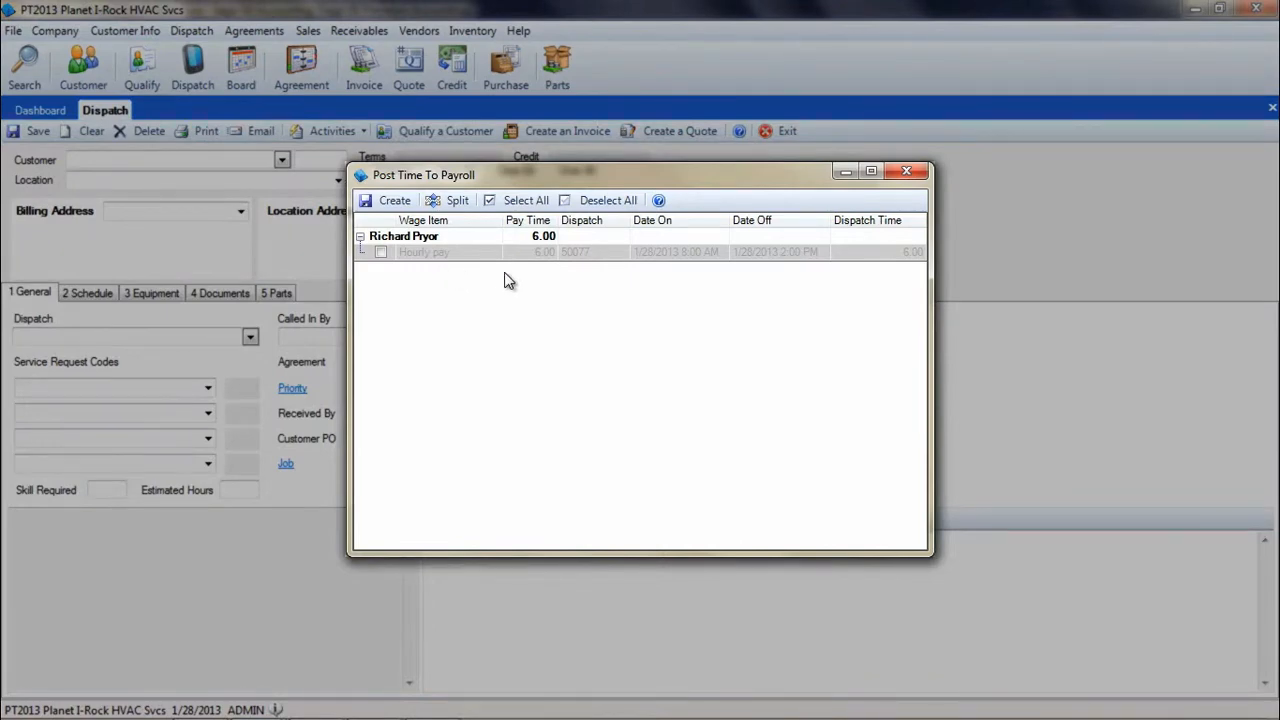
mouse_move(925, 243)
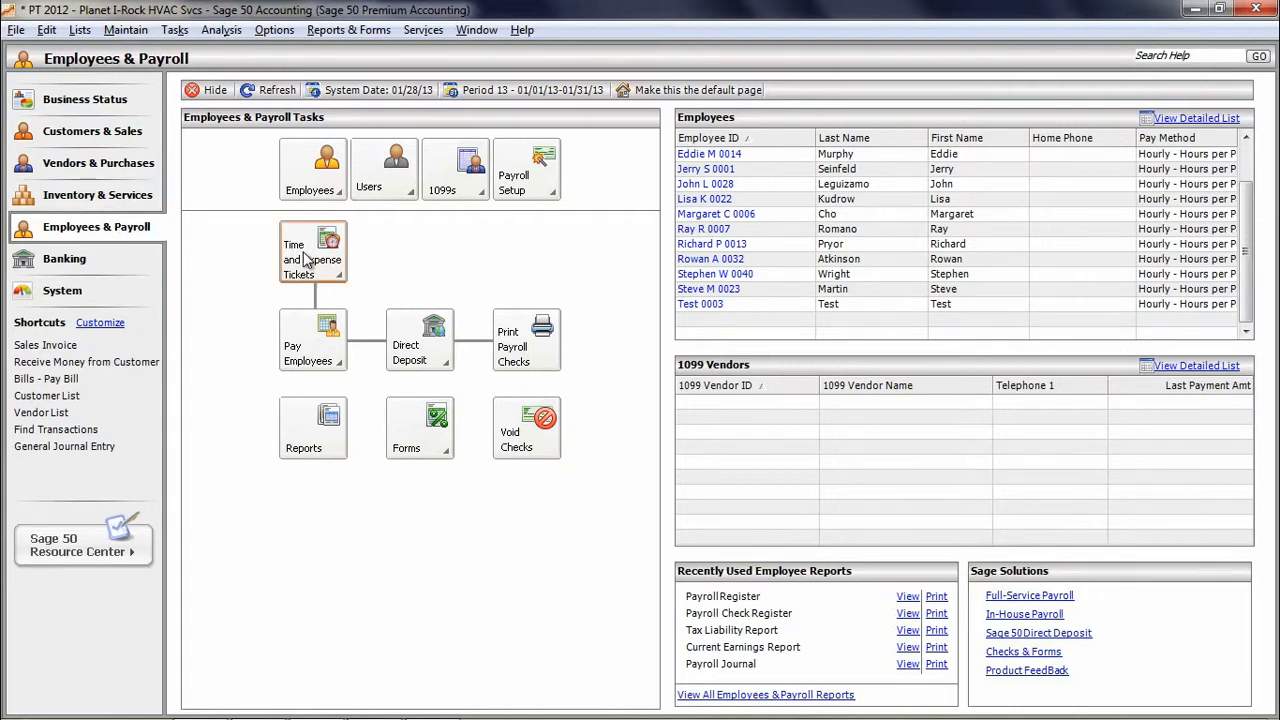
Step: Open Time and Expense Tickets on Sage 50's Employees & Payroll page
left_click(312, 258)
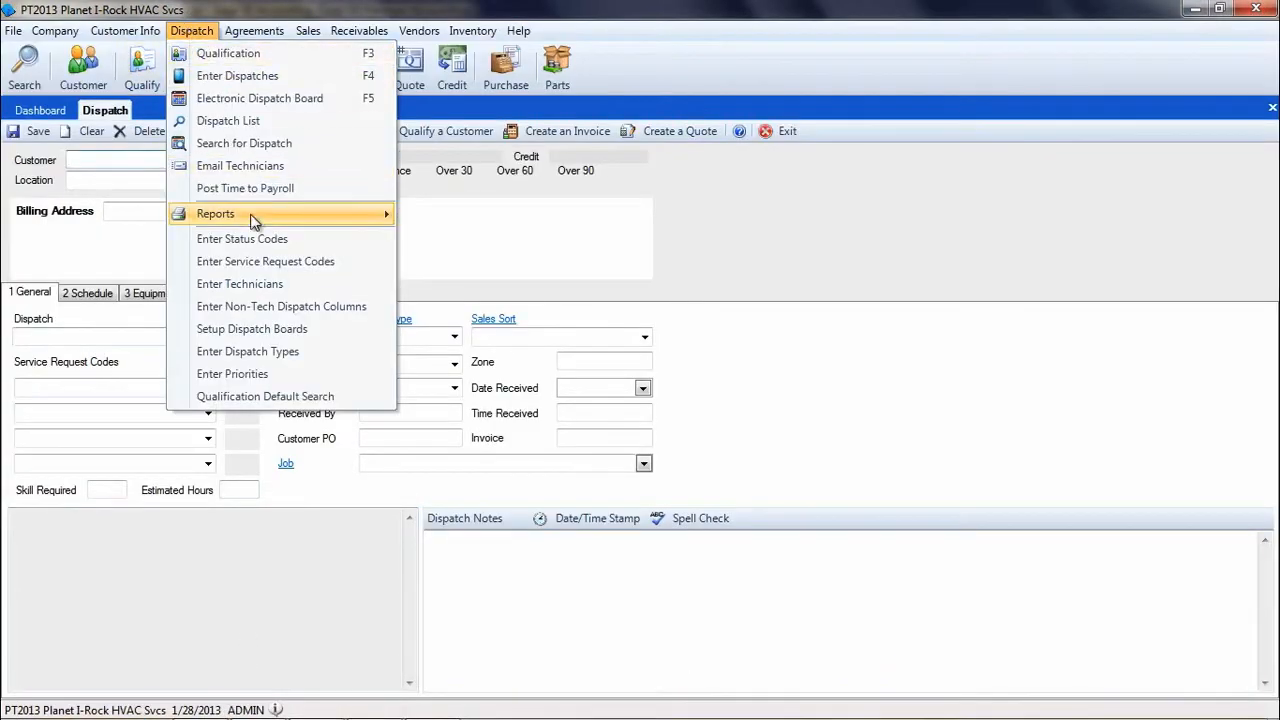
mouse_move(251, 213)
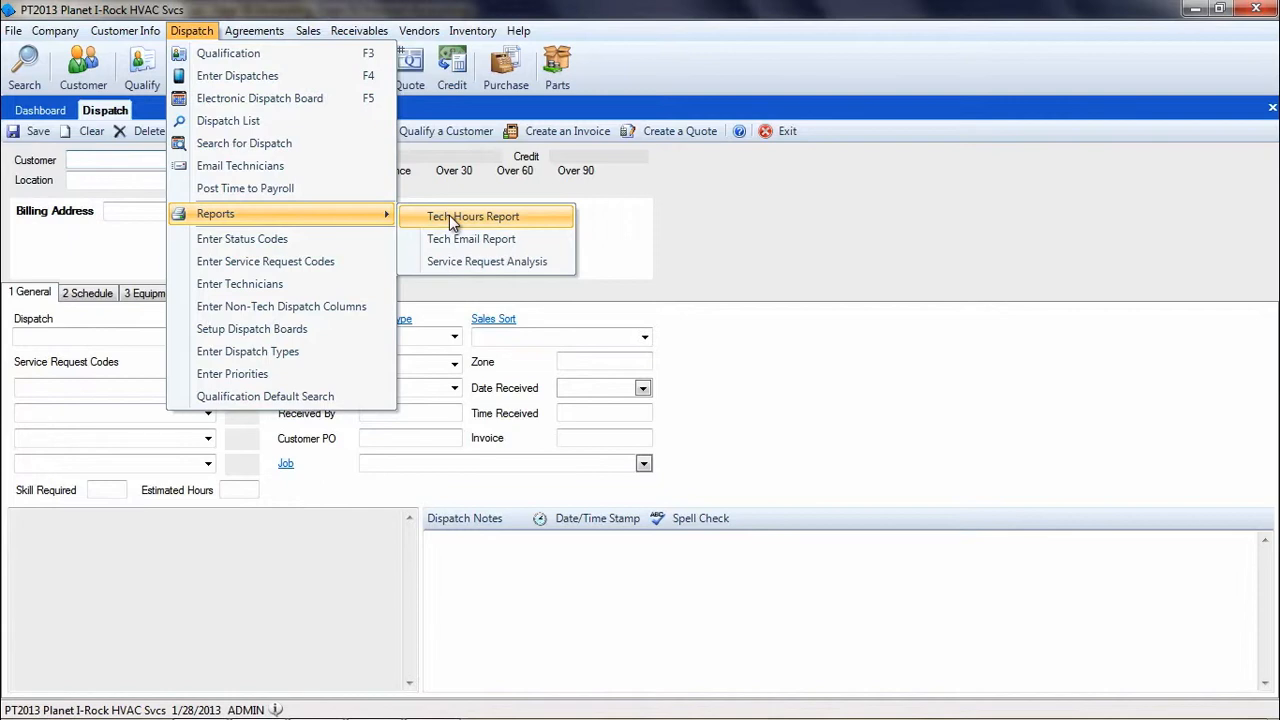